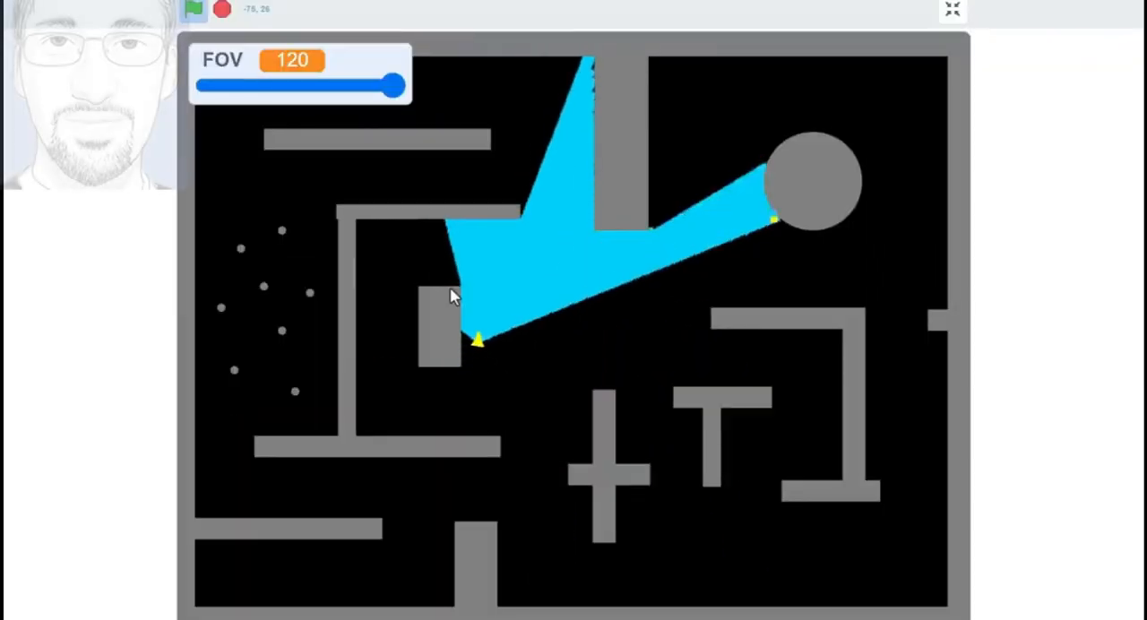
- Exit the full-screen map demo and bring up the 3D Raycaster+ Player code
left_click_drag(395, 85, 274, 85)
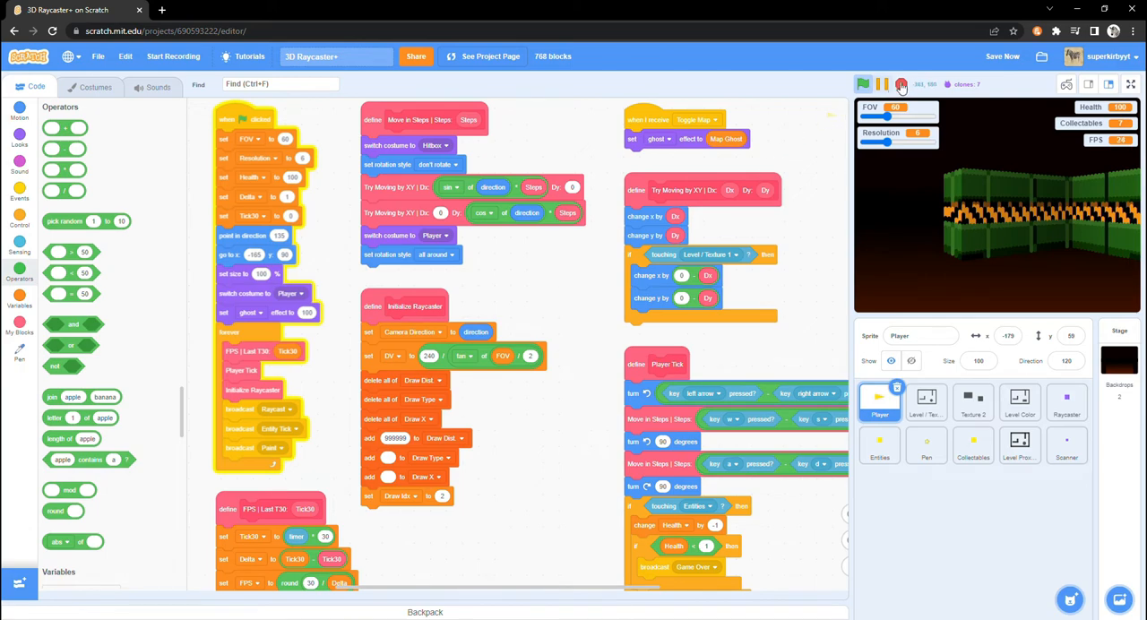
- Make a Camera Y variable, then switch to the Pen sprite's code
left_click(20, 305)
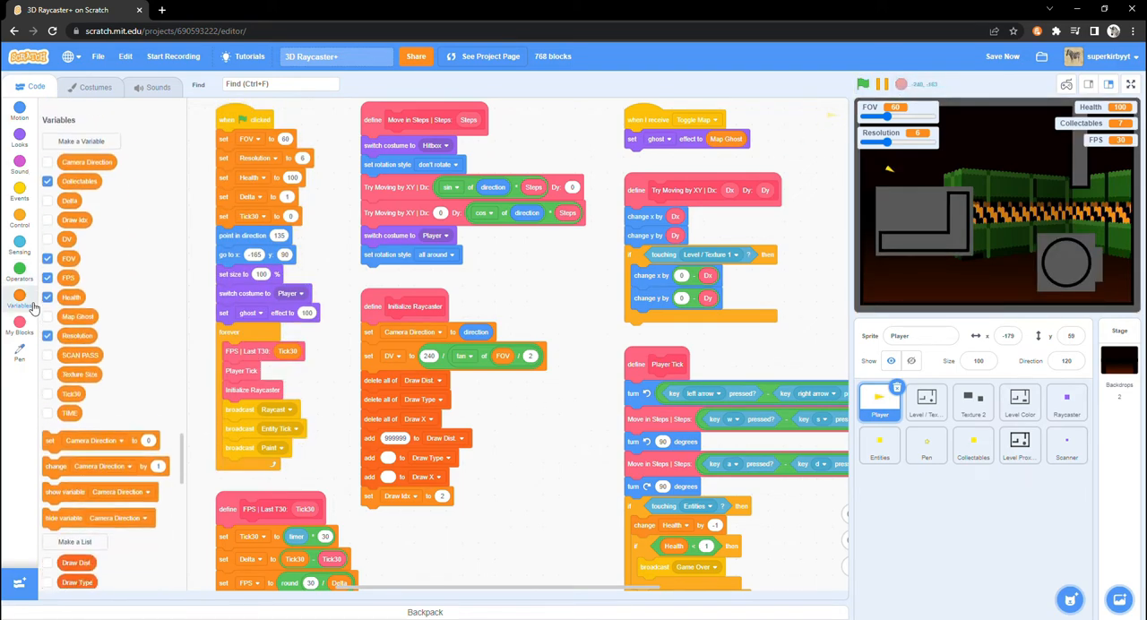
left_click(80, 140)
type("Camera Y")
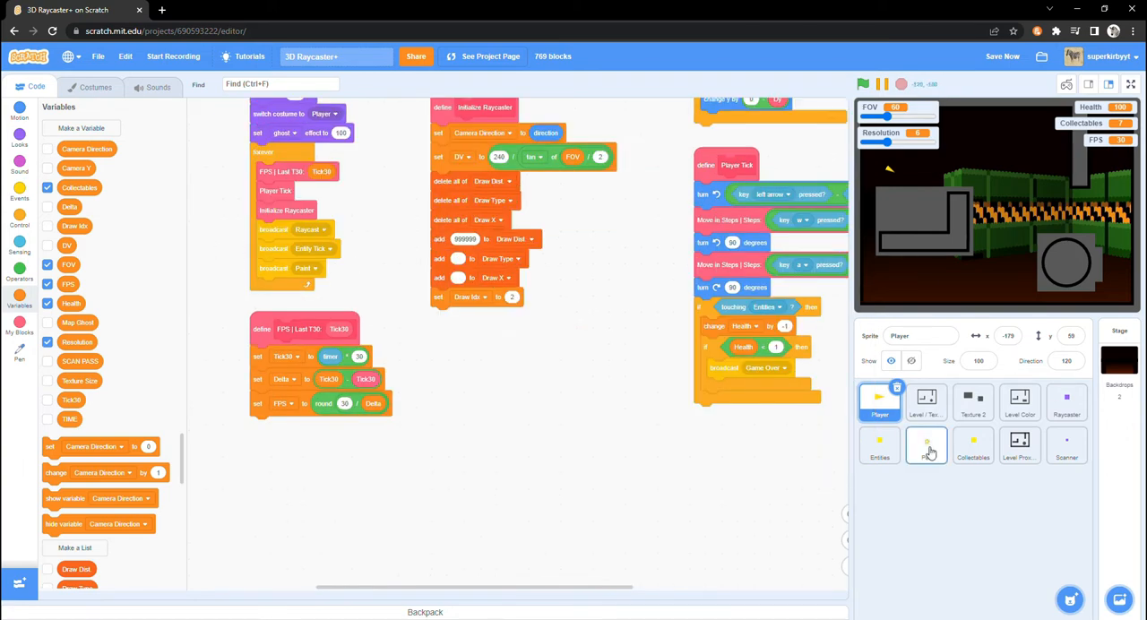
left_click(927, 446)
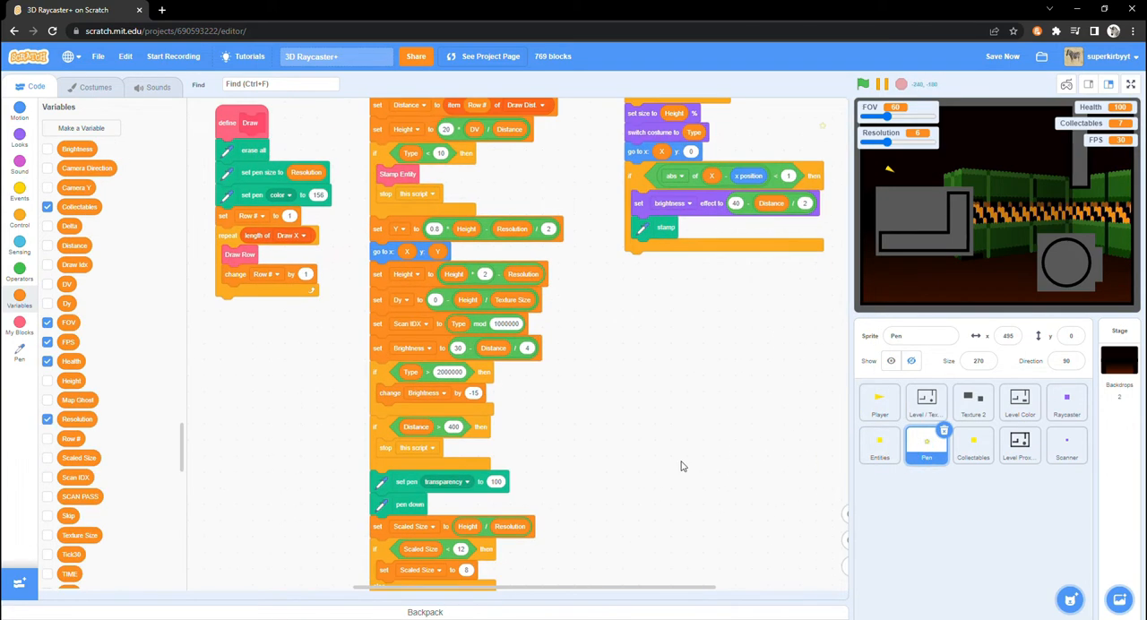
left_click(19, 278)
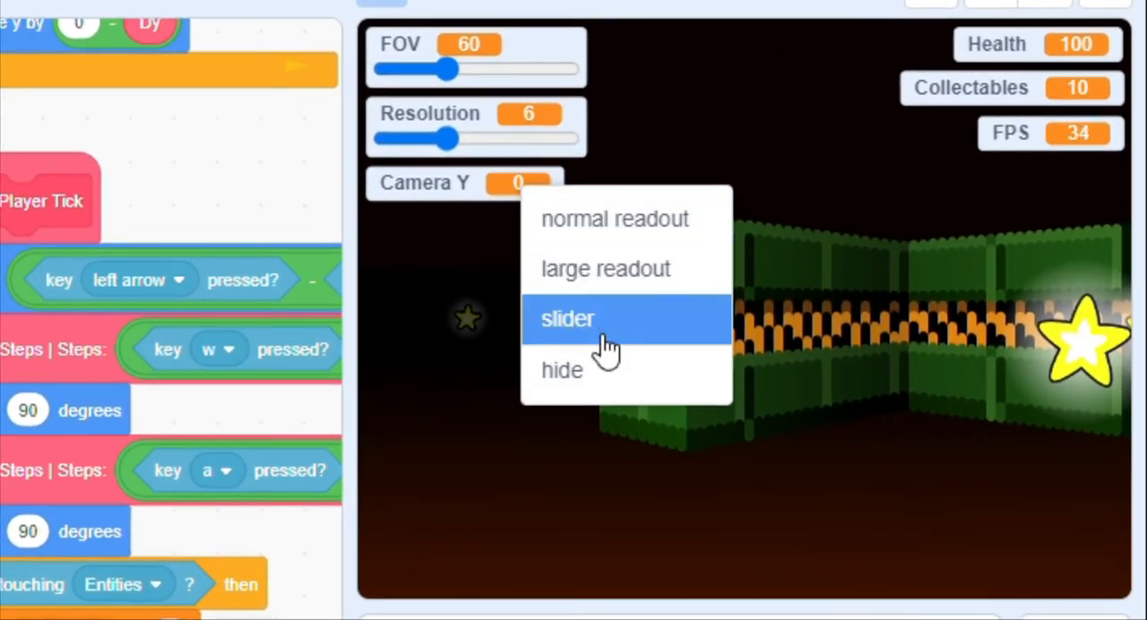
- Turn the Camera Y monitor into a slider and raise it to 45
left_click(567, 319)
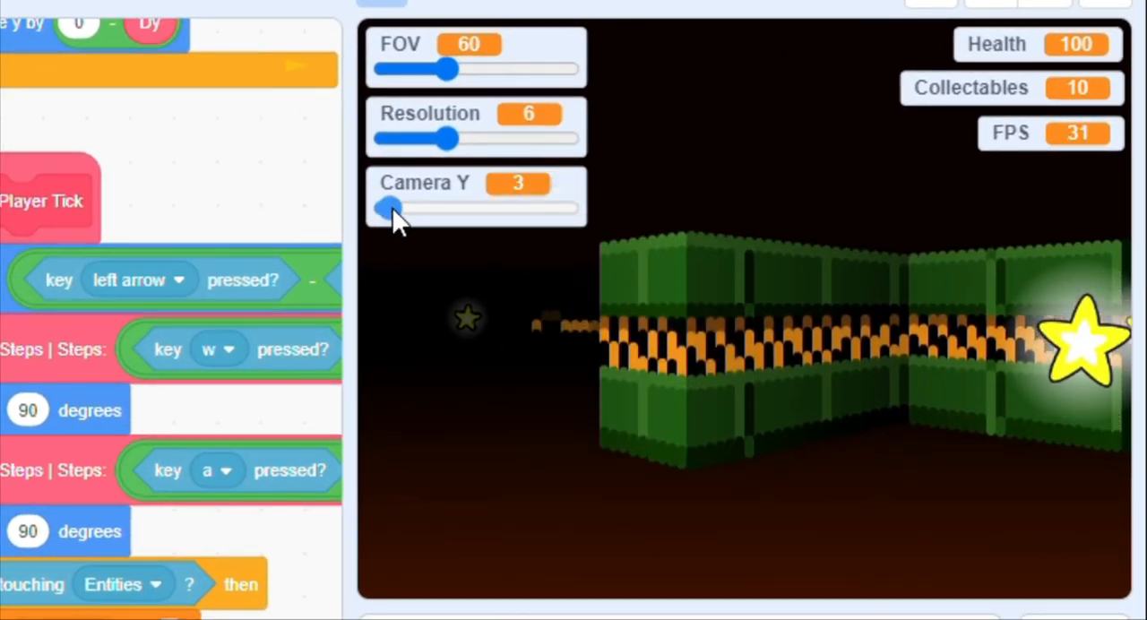
left_click_drag(389, 207, 453, 207)
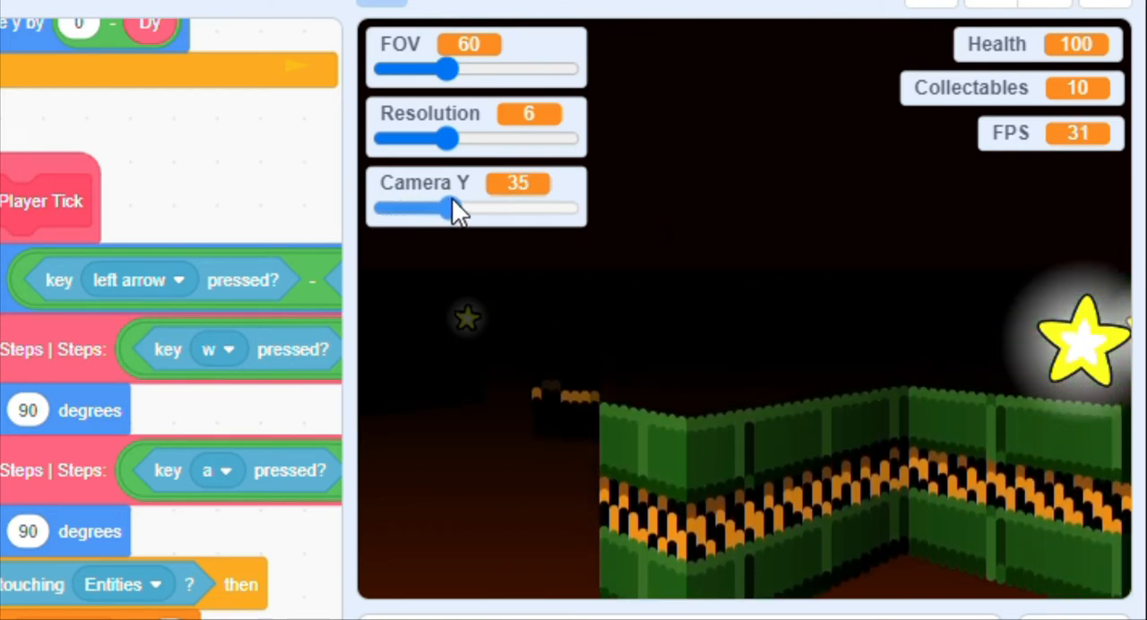
left_click_drag(448, 208, 473, 208)
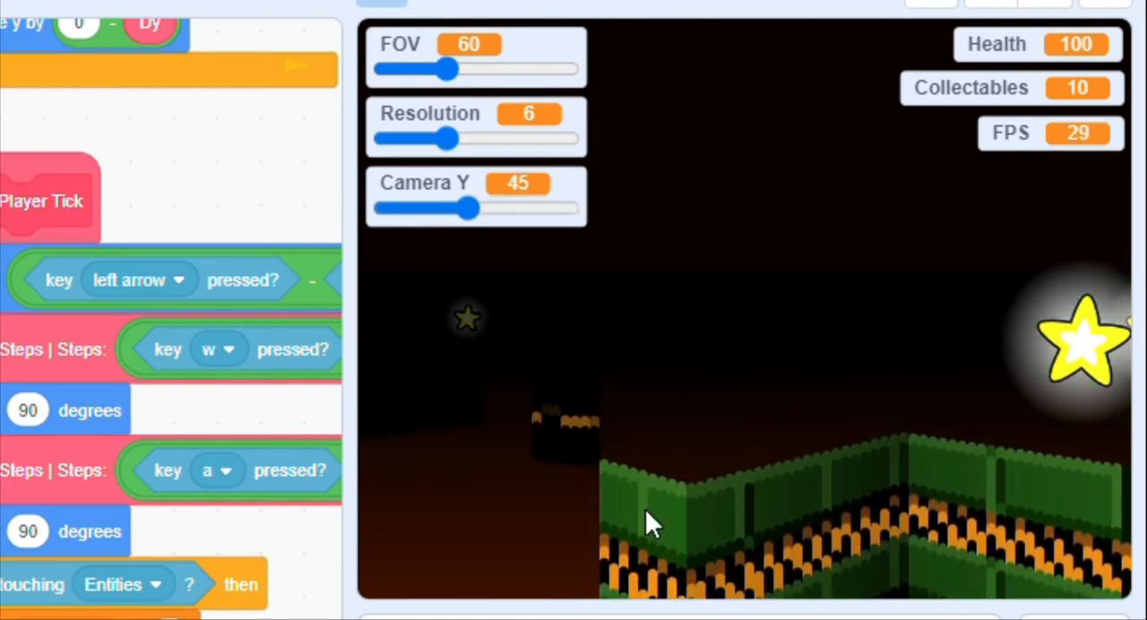
mouse_move(676, 569)
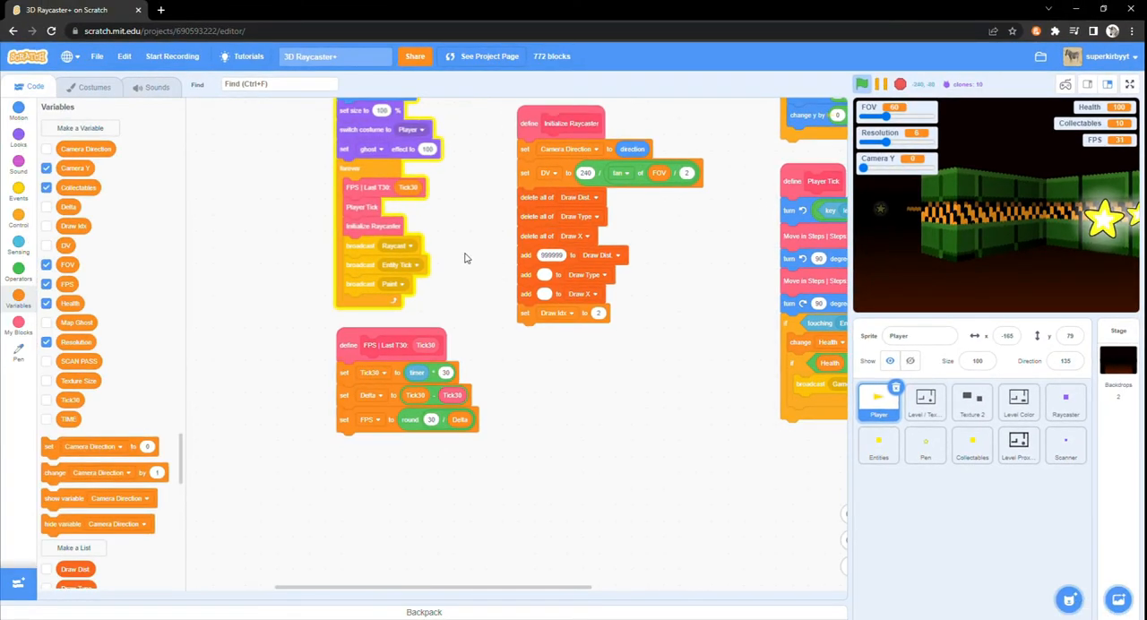
- Add Y Speed; Player Tick changes Y Speed by -1 and Camera Y by Y Speed
left_click(18, 215)
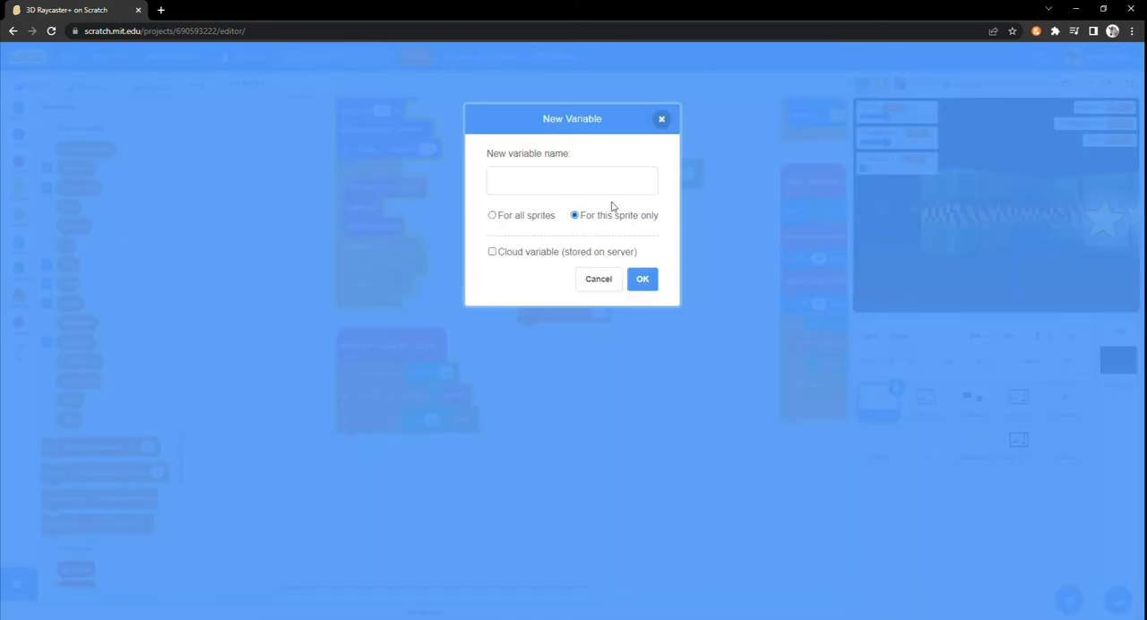
type("Y Spe")
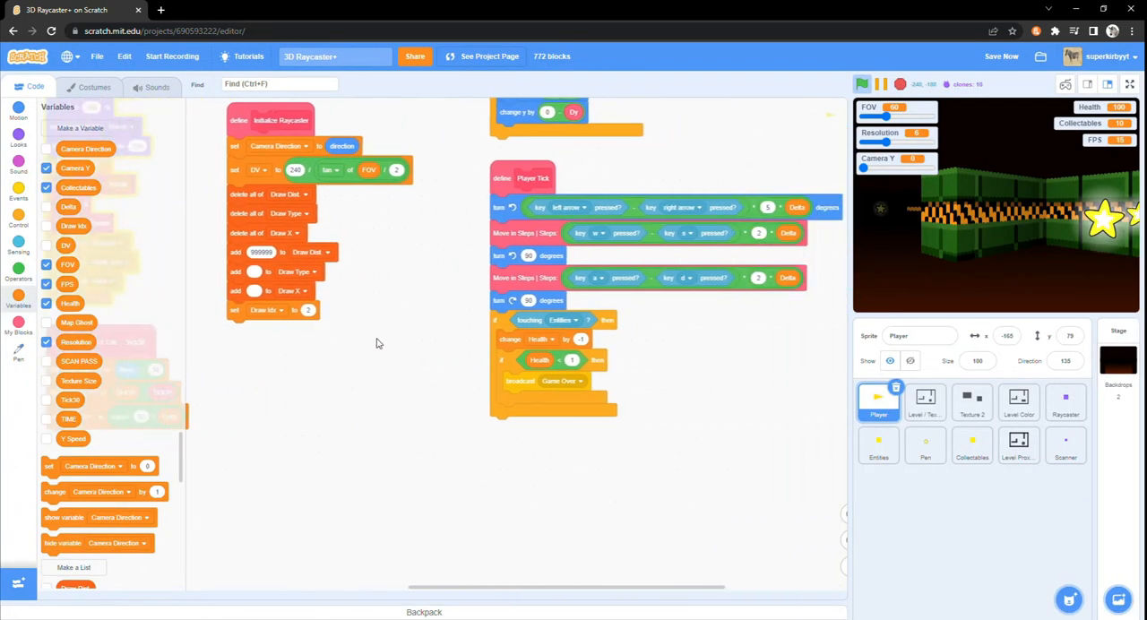
scroll("down", 3)
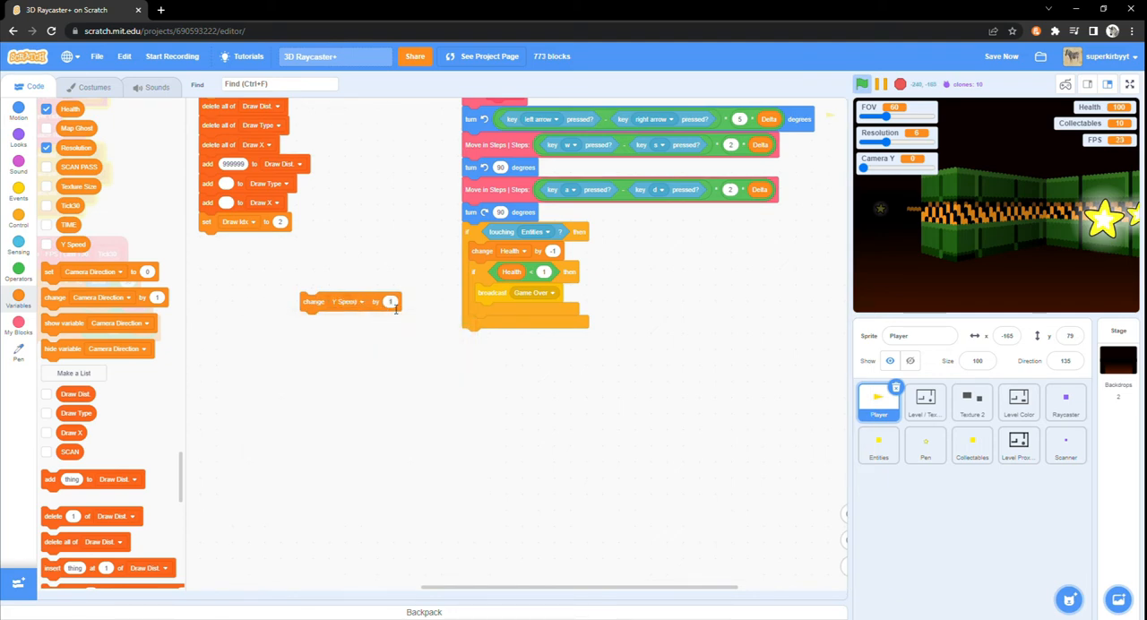
left_click_drag(350, 301, 484, 339)
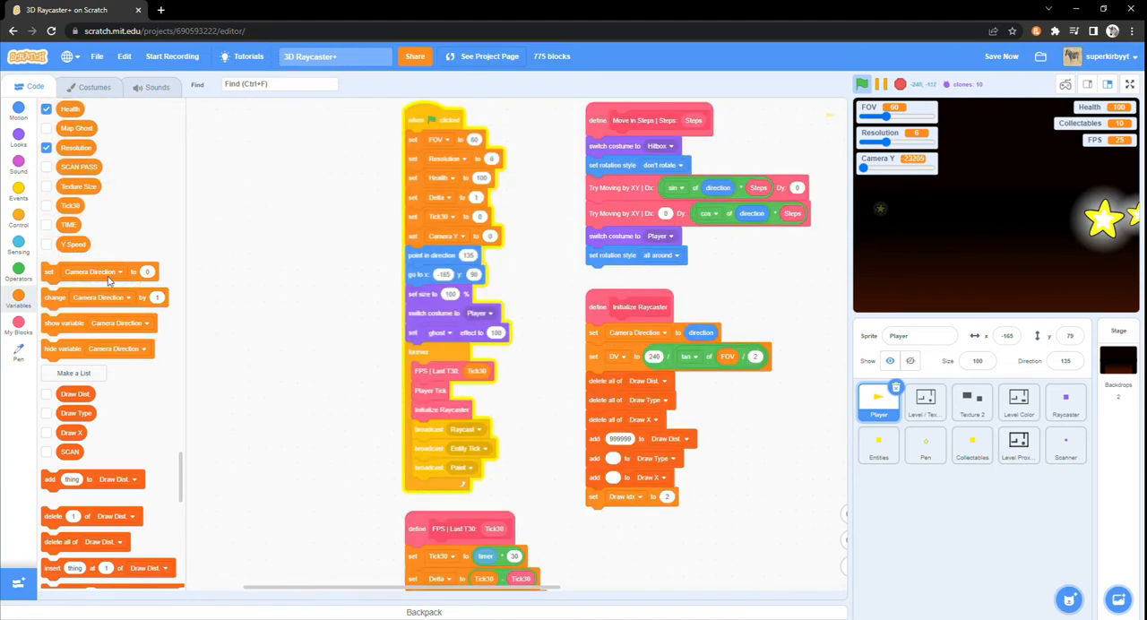
left_click(121, 272)
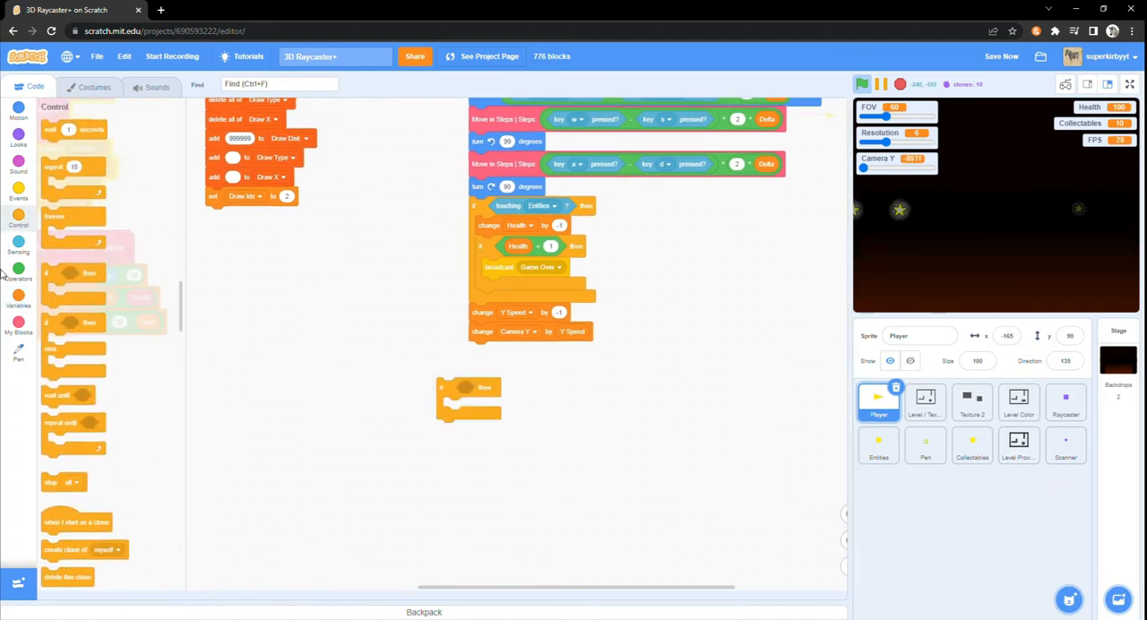
- Reset Y Speed and Camera Y to 0 when Camera Y < 0, then start a space-key check
left_click(18, 269)
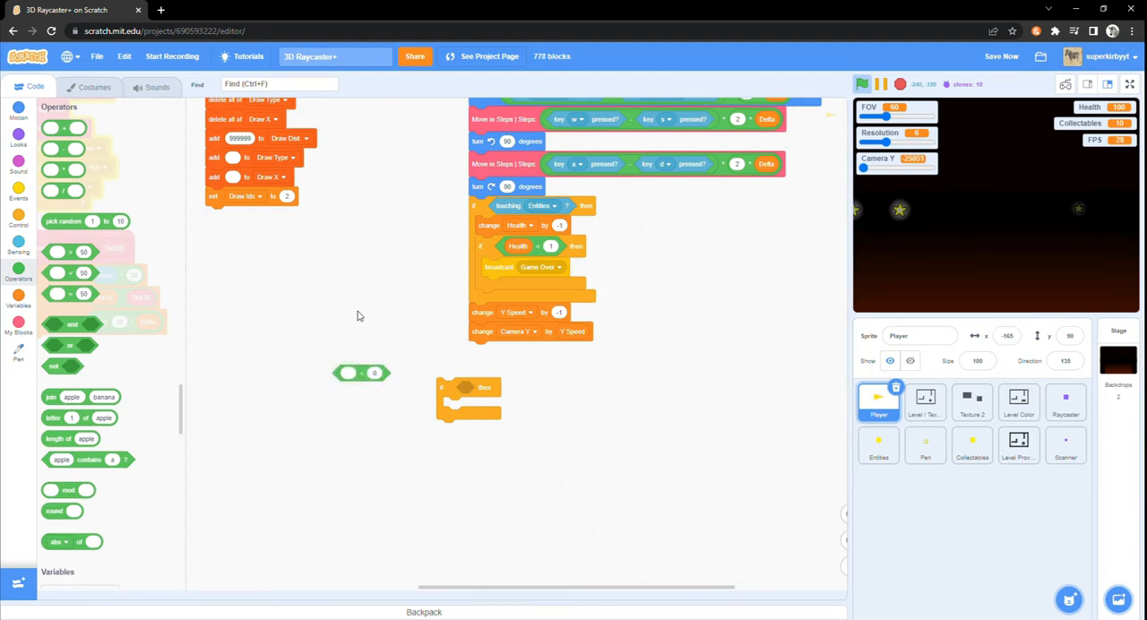
type("came")
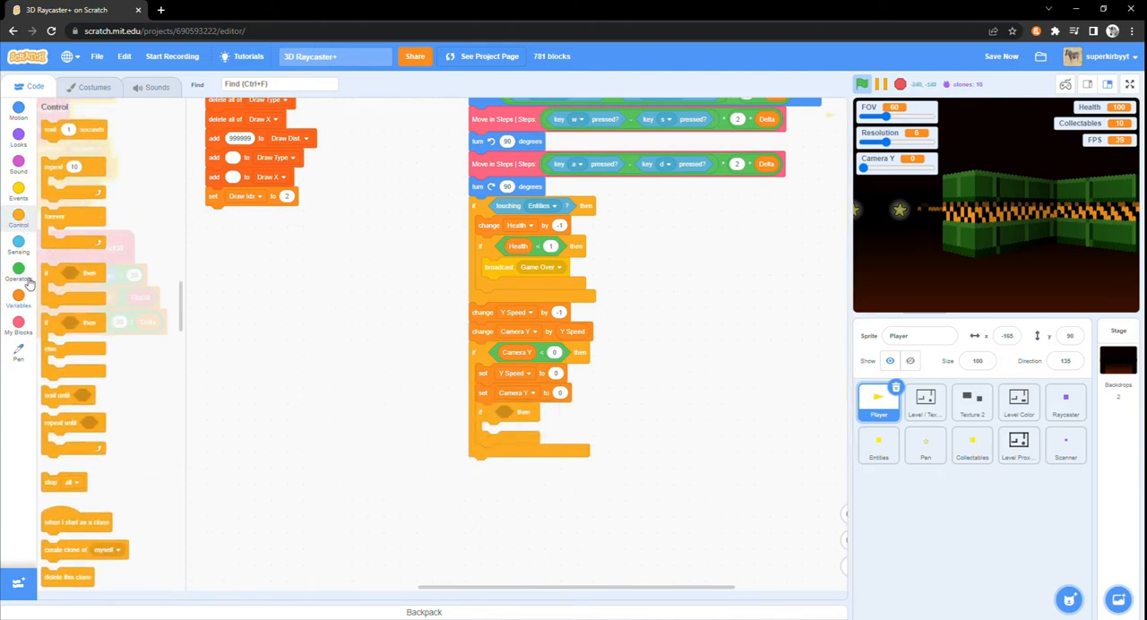
left_click(18, 236)
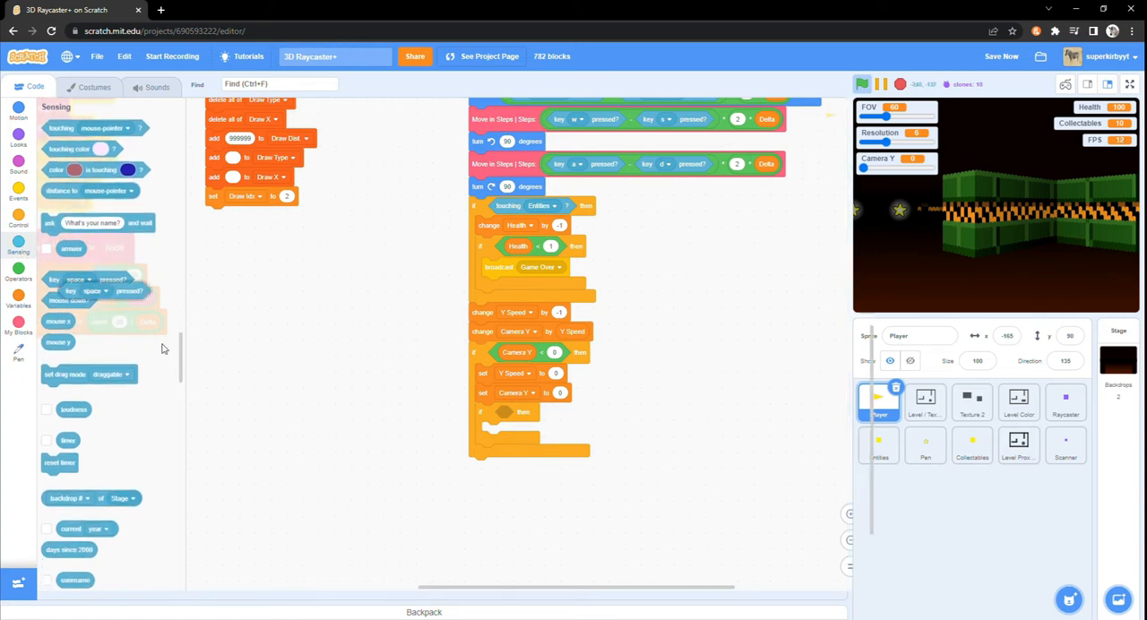
right_click(502, 373)
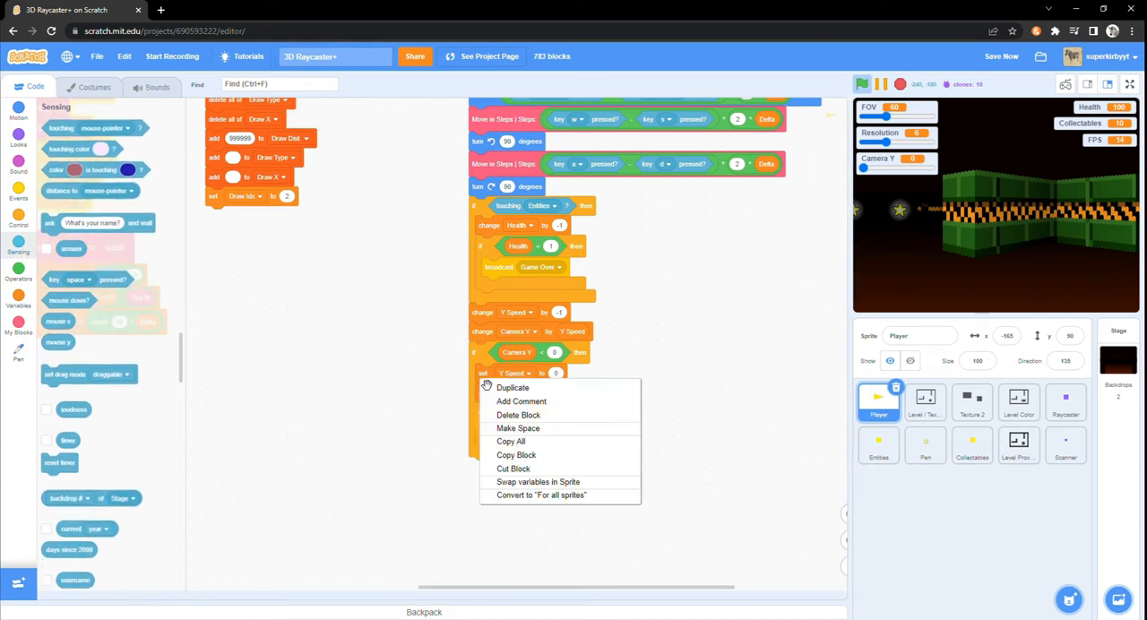
left_click(511, 387)
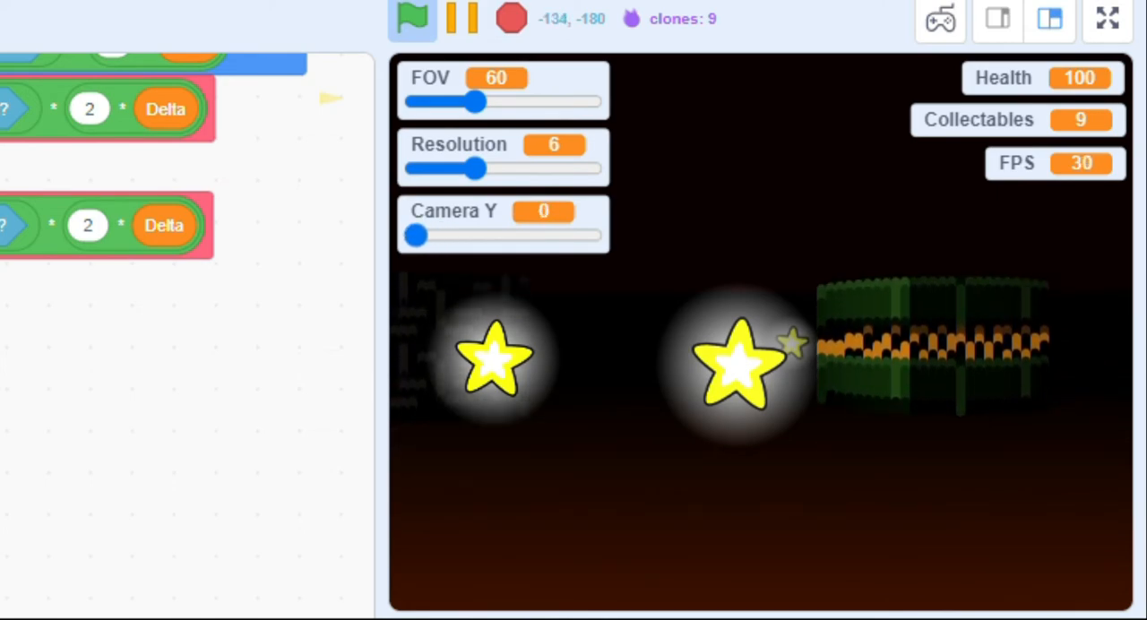
- Focus the stage and press space to test the jump
left_click(1107, 18)
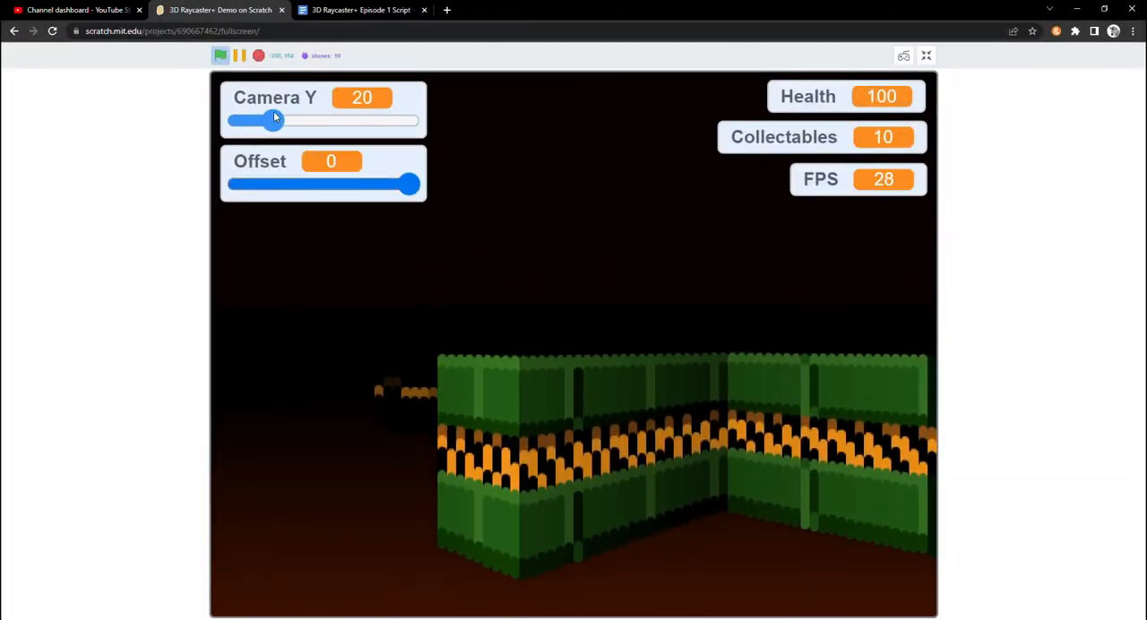
- Set the demo's Offset slider to -50 and Camera Y to 18
left_click_drag(273, 121, 304, 121)
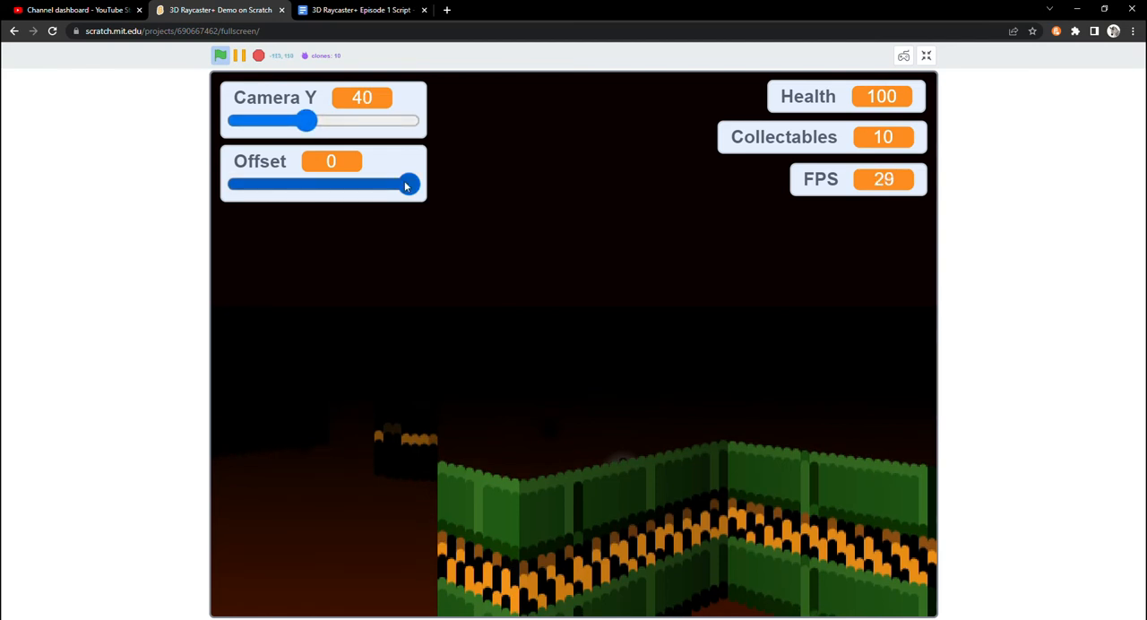
left_click_drag(408, 185, 344, 184)
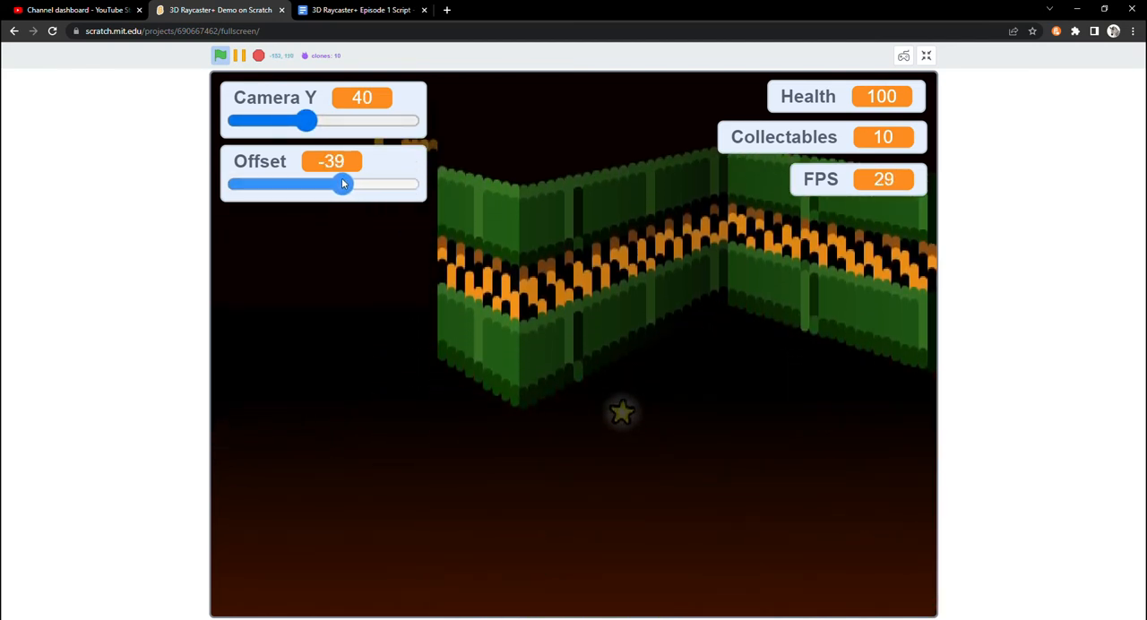
left_click_drag(343, 184, 323, 184)
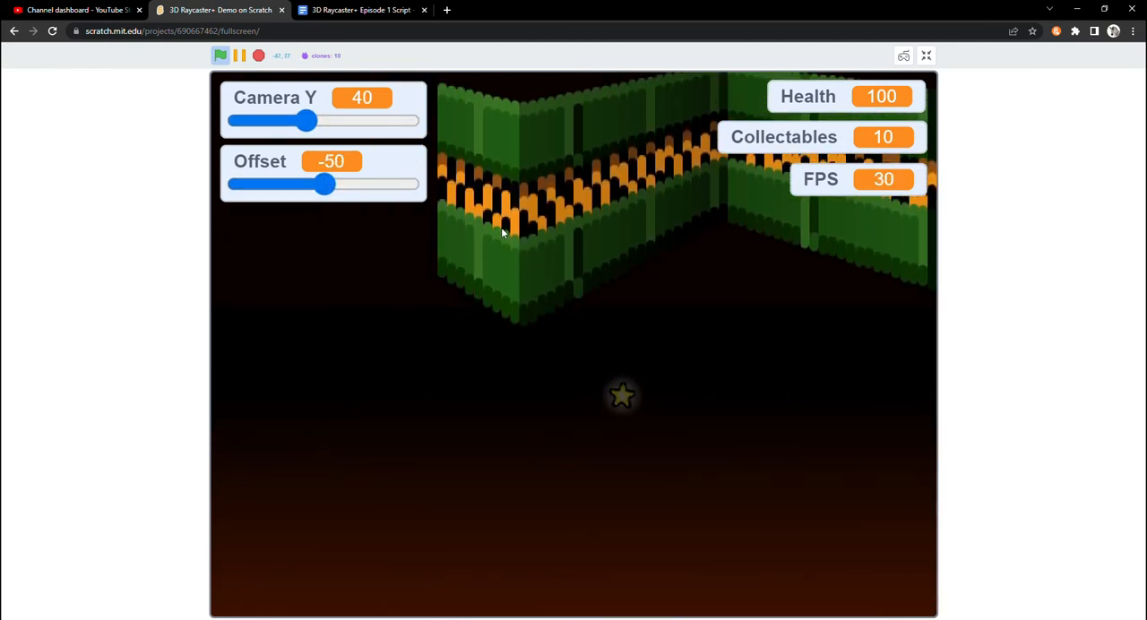
left_click_drag(307, 120, 273, 120)
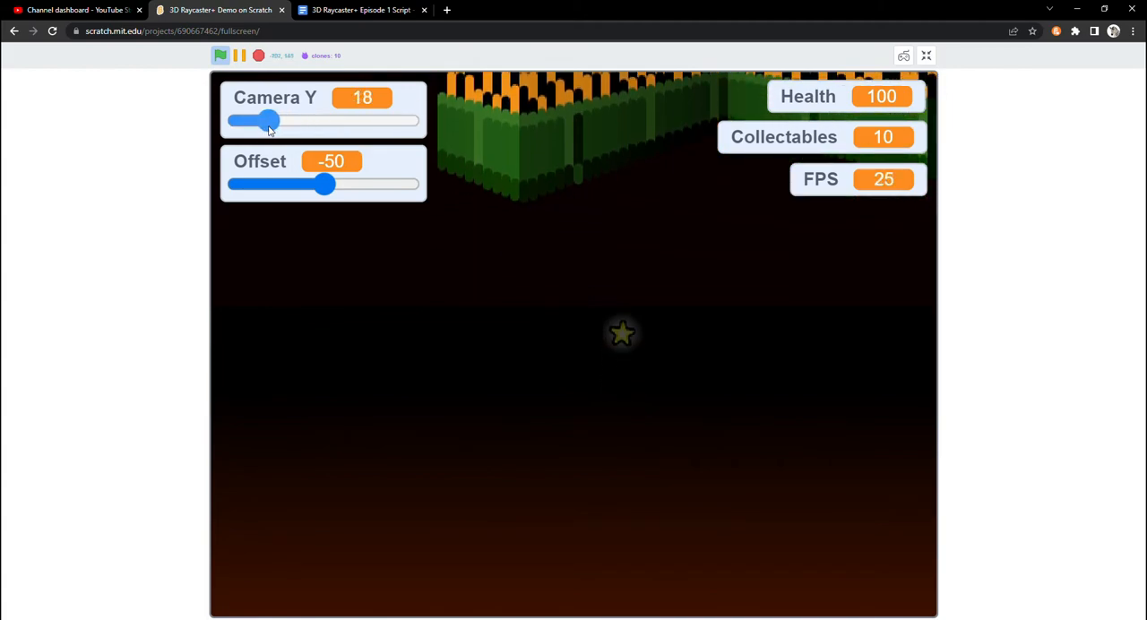
left_click_drag(323, 185, 374, 184)
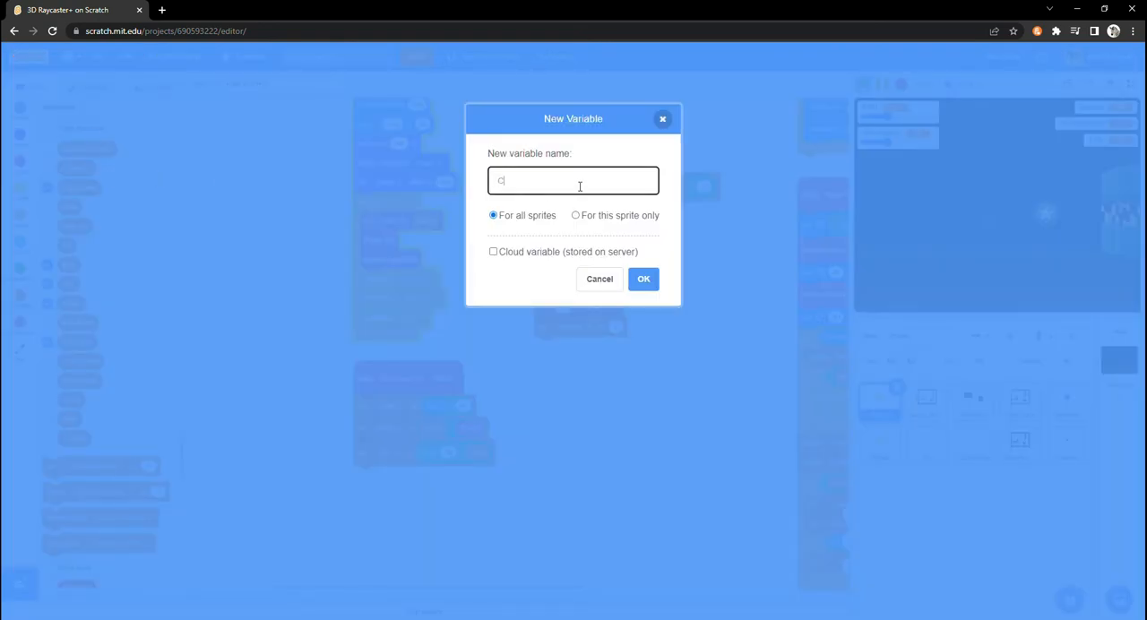
- Name the new global variable 'Camera X Dir' and rename Camera Direction
type("amera X D")
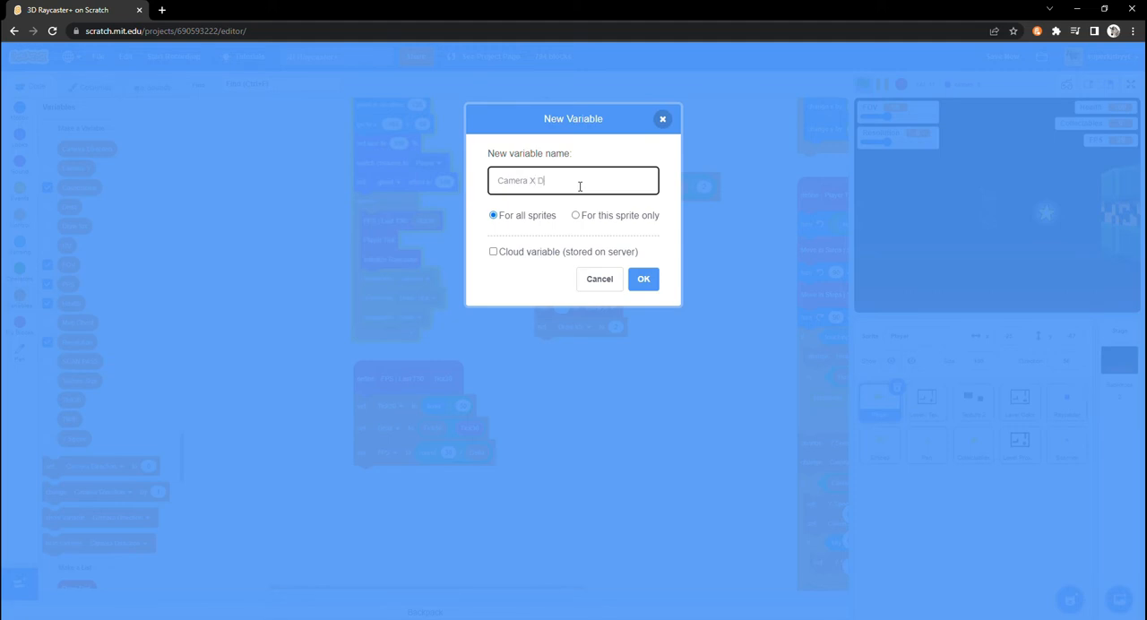
type("ir")
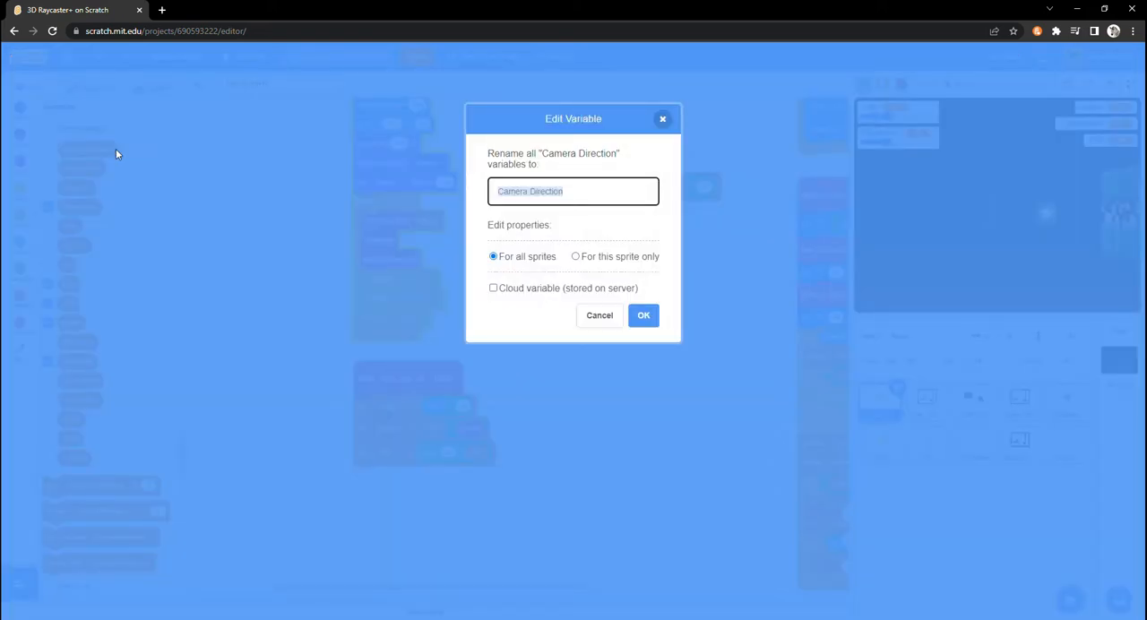
type("Camera")
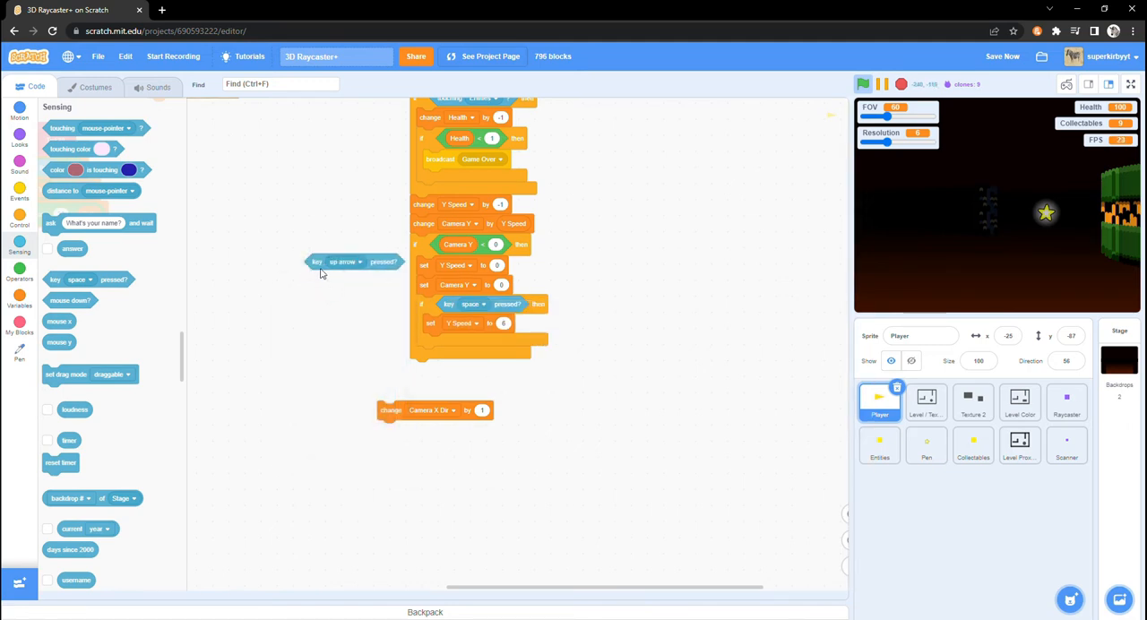
- Change Camera X Dir by up-arrow minus down-arrow and attach it to the Player script
left_click(319, 327)
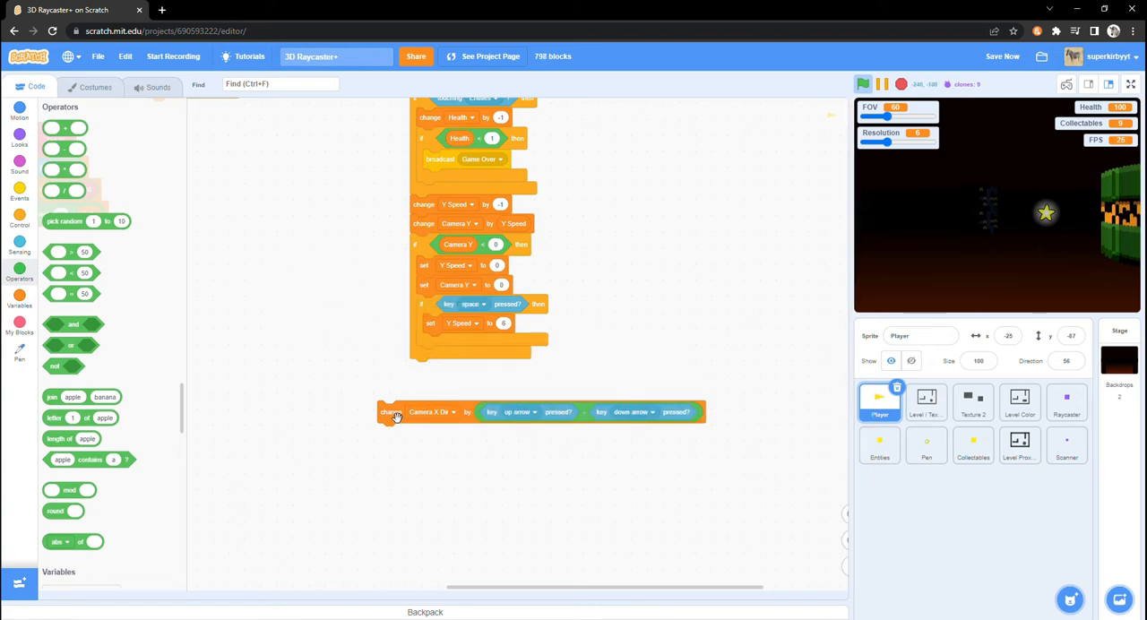
left_click_drag(390, 412, 422, 369)
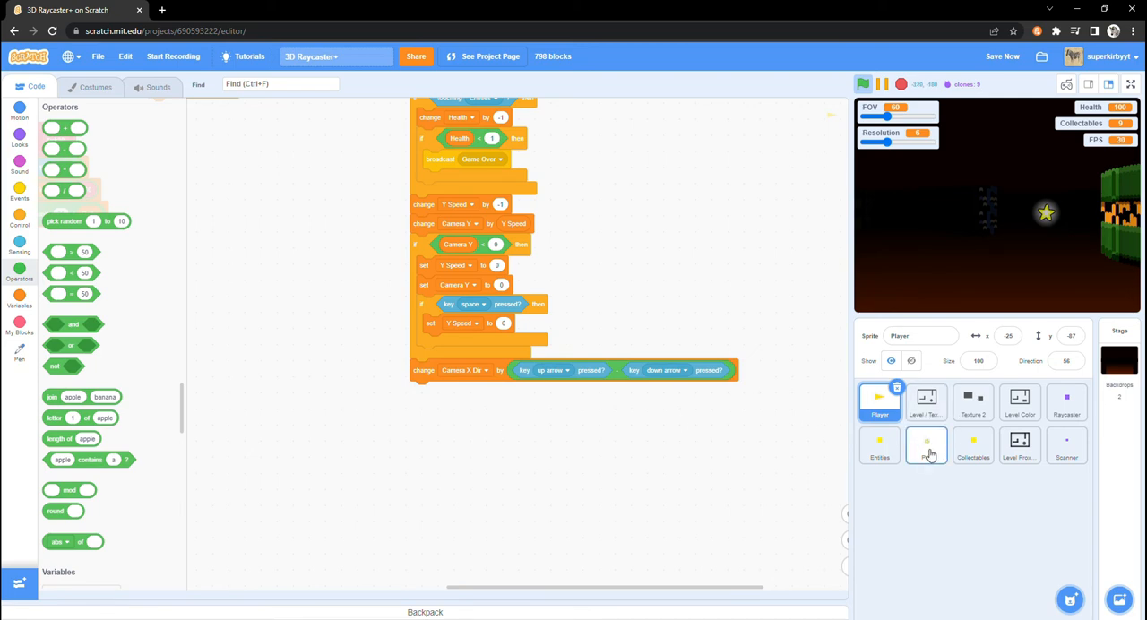
- Check the Pen sprite's Draw Row code, then return to the Player sprite
left_click(927, 445)
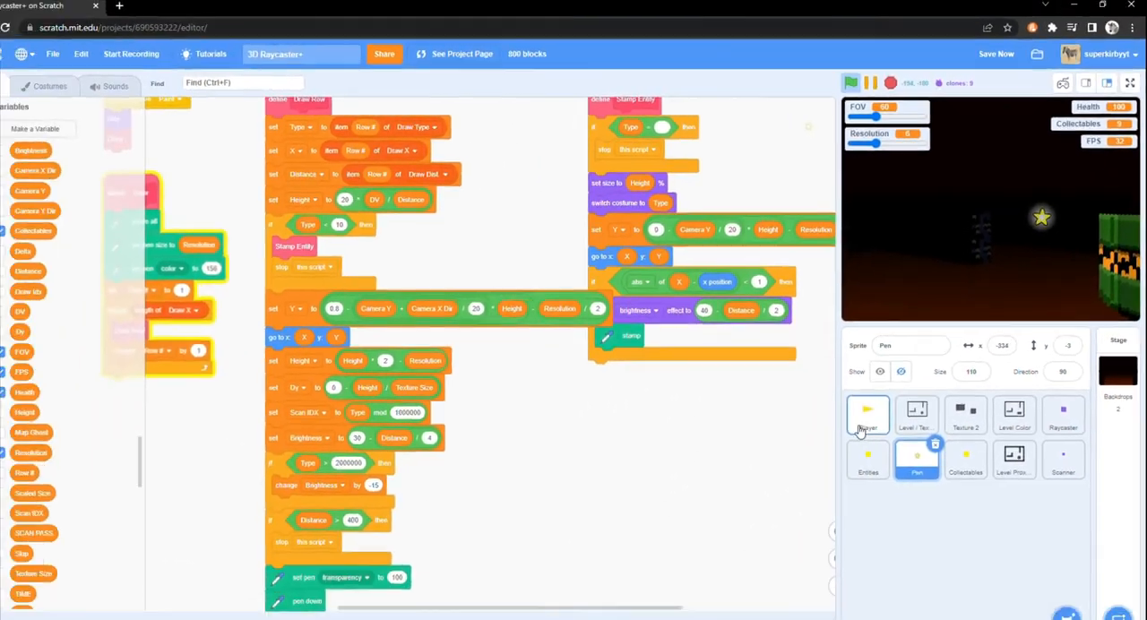
left_click(867, 415)
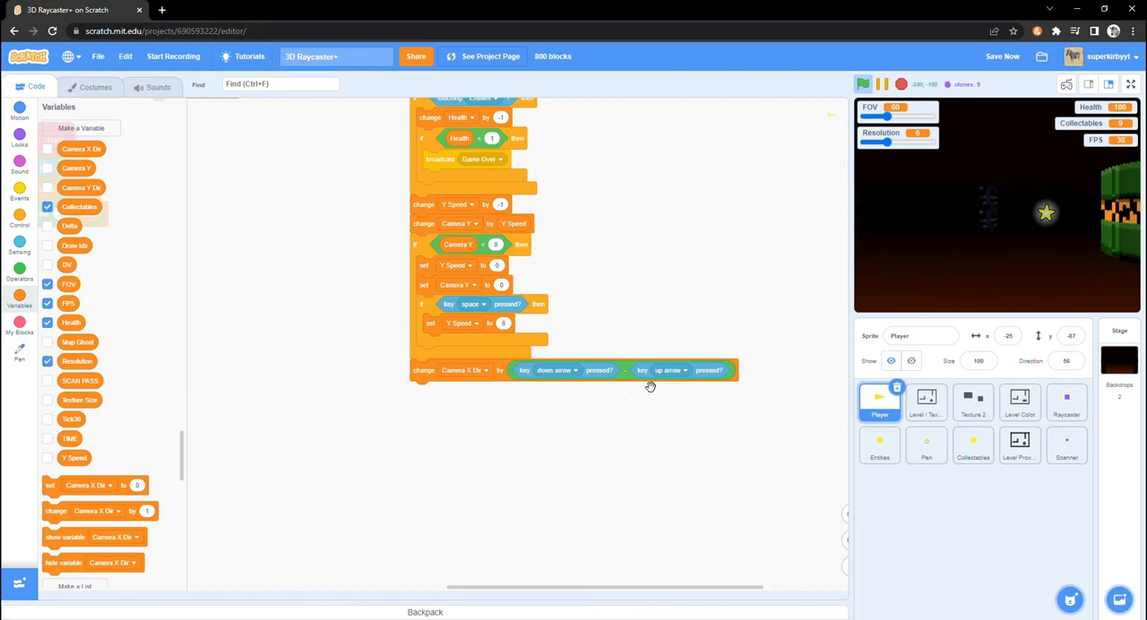
- Offset Draw Row and Stamp Entity y positions by Camera X Dir times -25, then run full screen
left_click(926, 446)
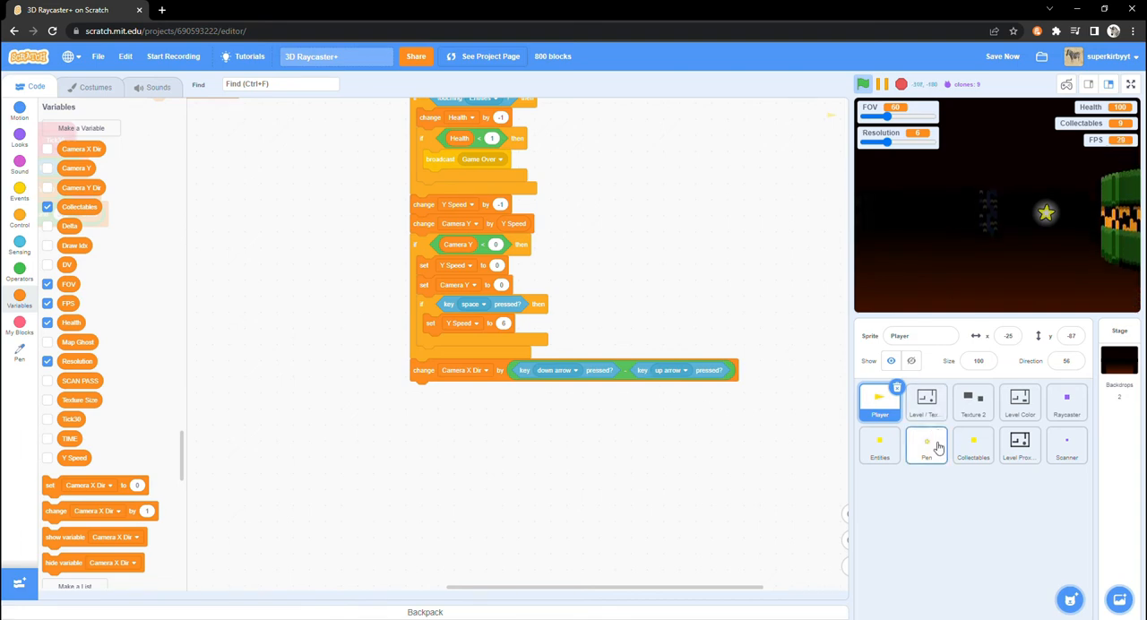
left_click(926, 446)
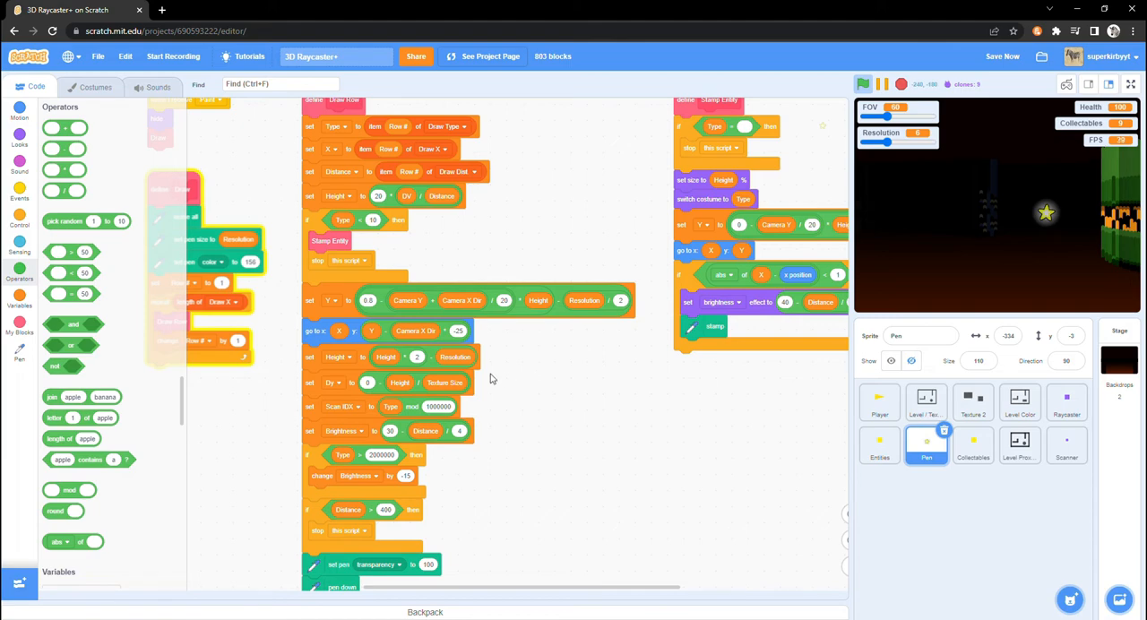
scroll("down", 3)
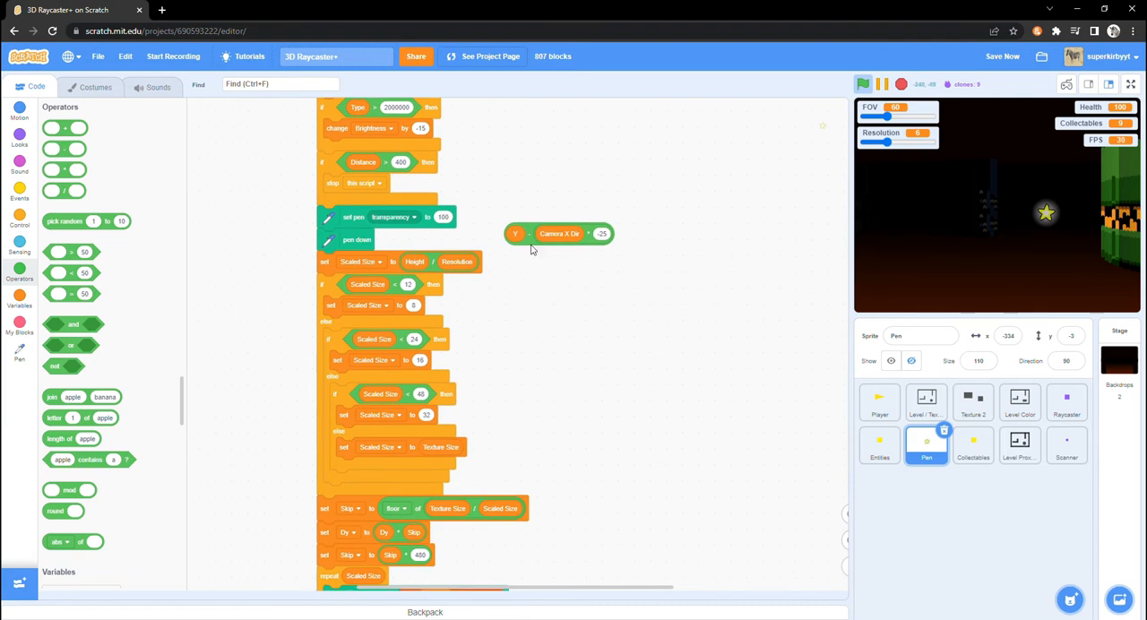
scroll("down", 3)
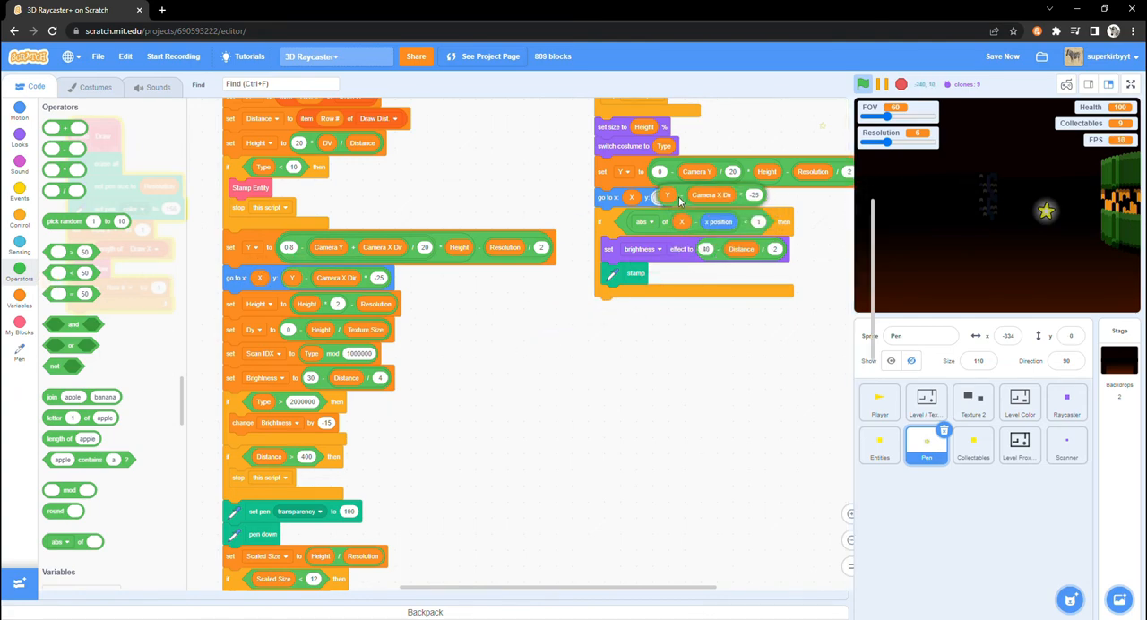
left_click(1131, 84)
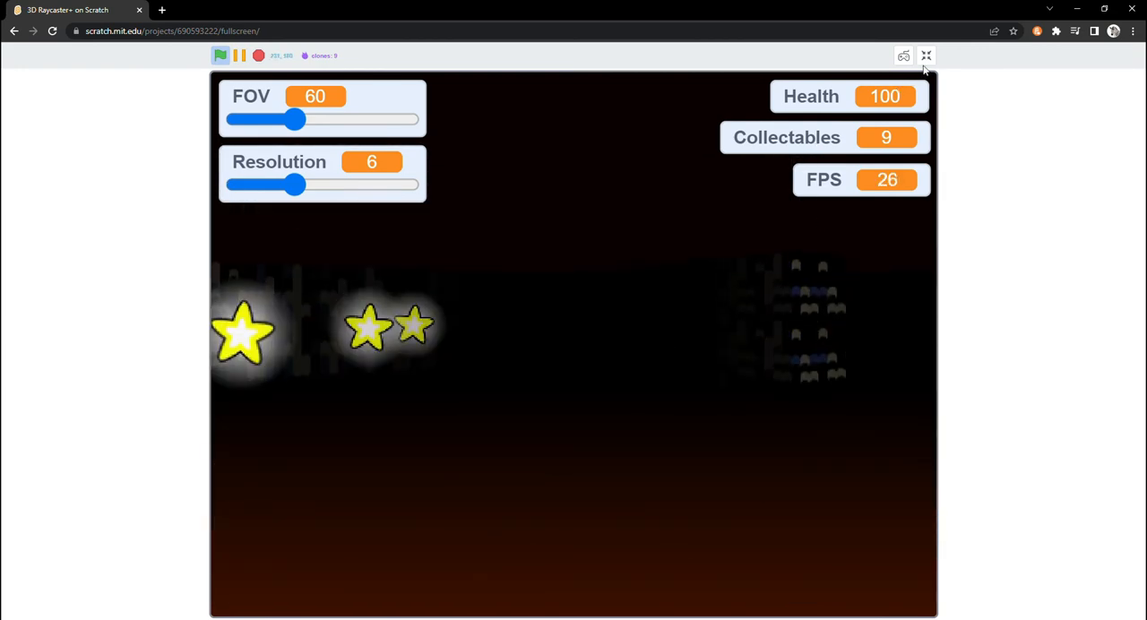
- Exit full screen and return to the Scratch editor
left_click(926, 56)
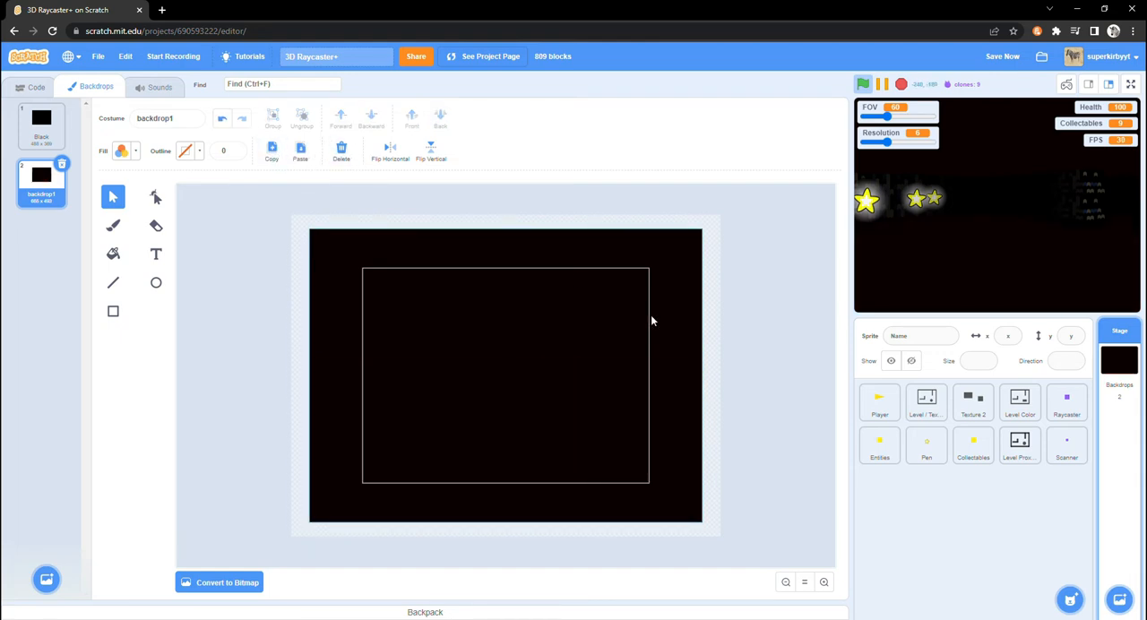
- Duplicate a Pen sprite costume to create the Background costume in first position
left_click(926, 445)
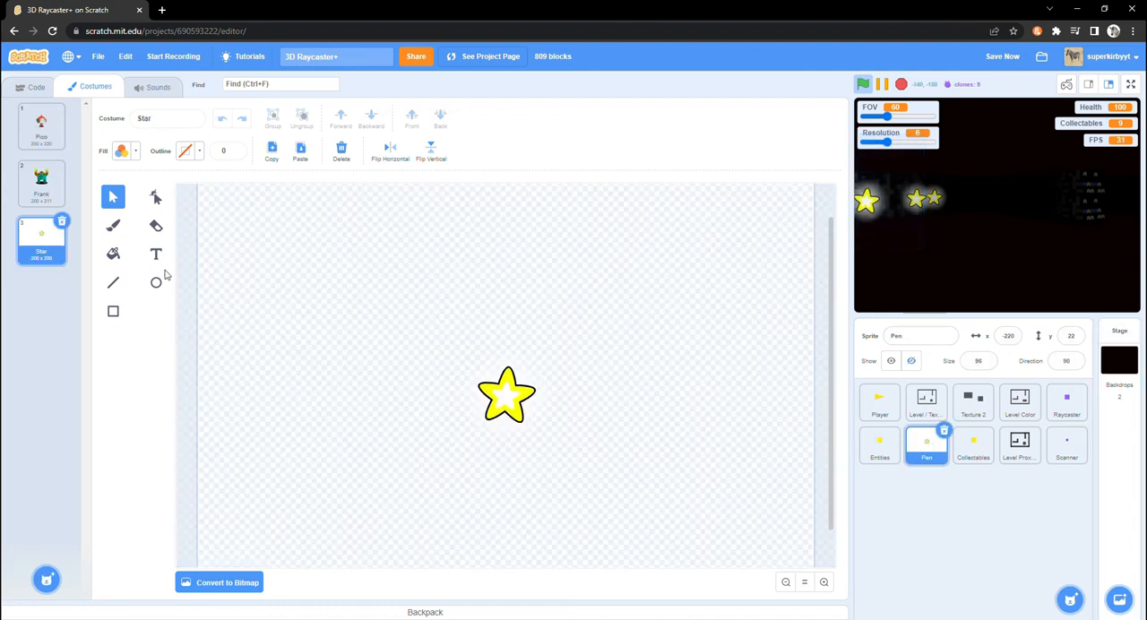
right_click(41, 121)
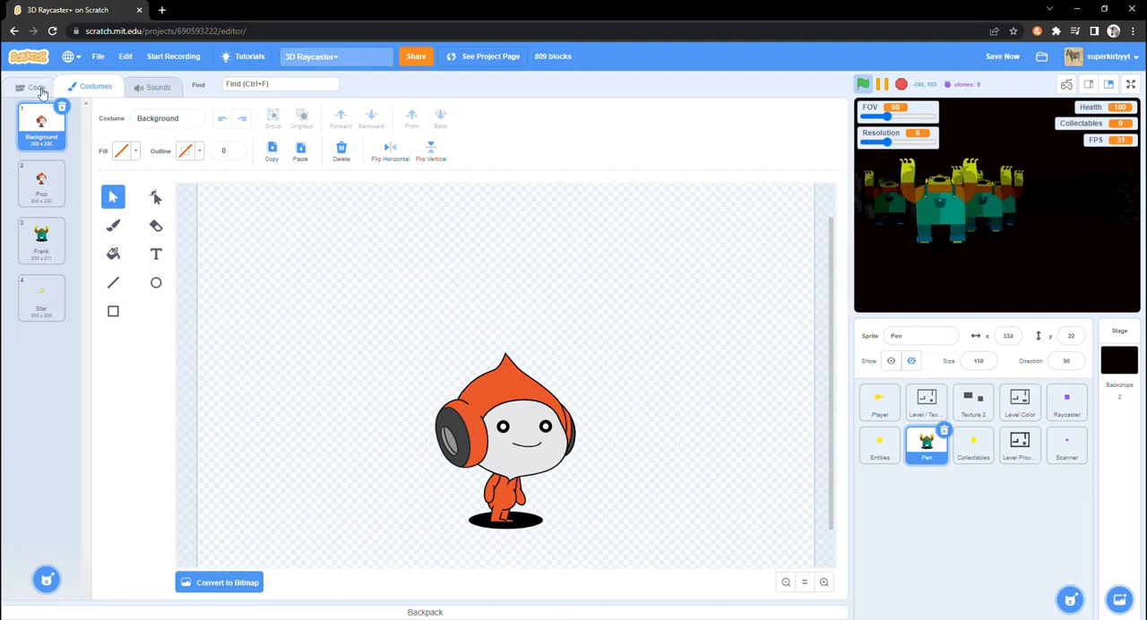
- Pull out a comparison block, inspect the Background costume, and return to the Pen scripts
left_click(36, 87)
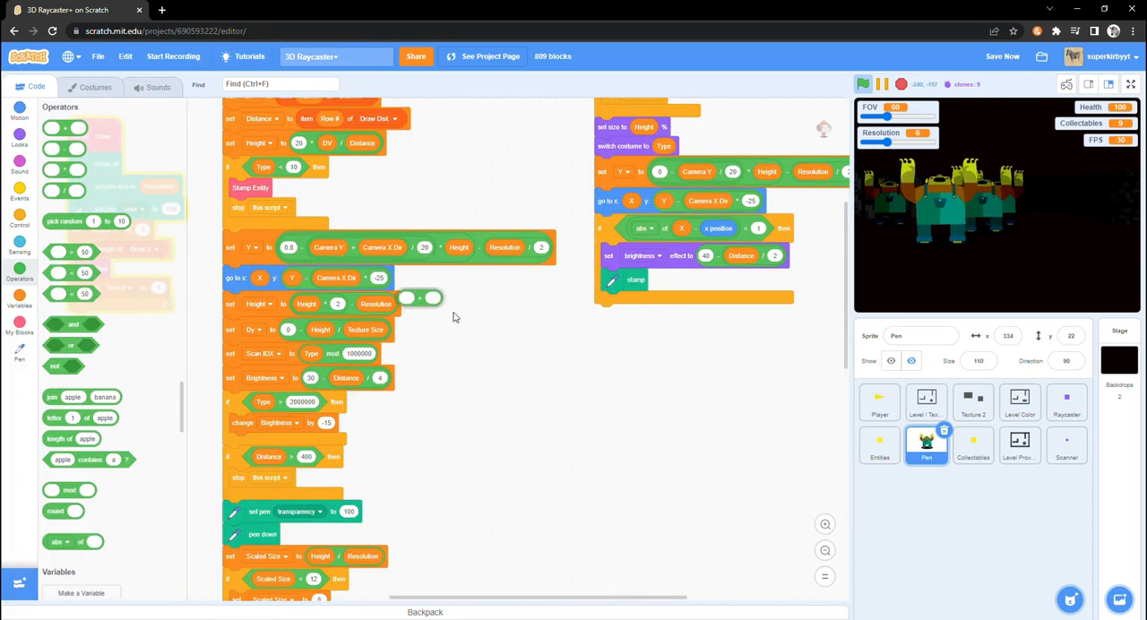
left_click_drag(419, 298, 526, 345)
type("1")
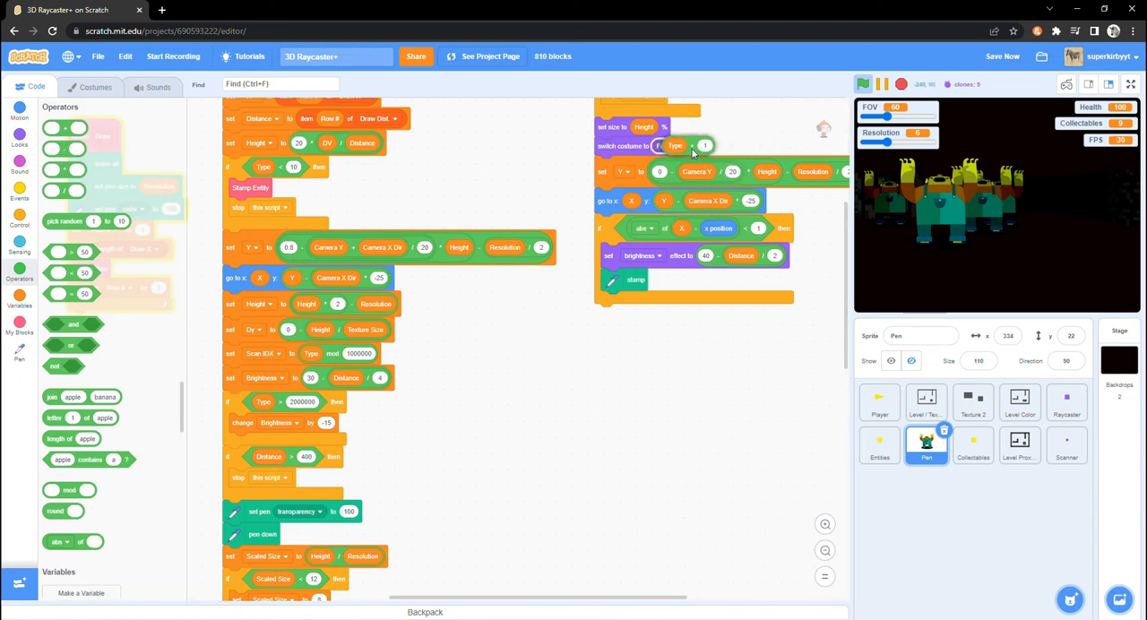
left_click(96, 86)
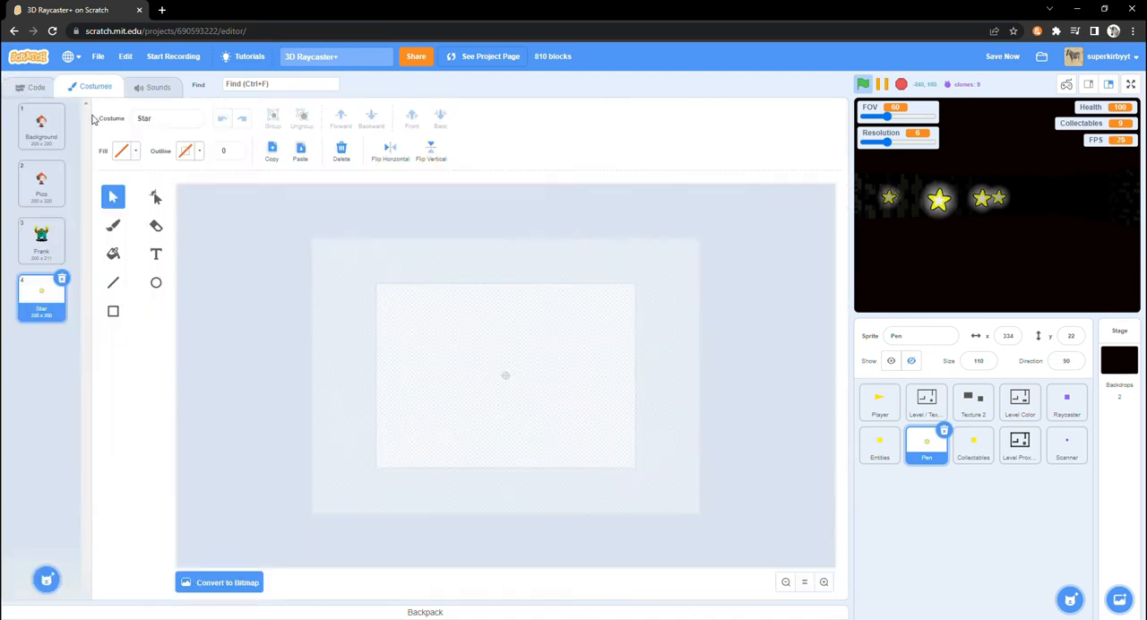
left_click(42, 126)
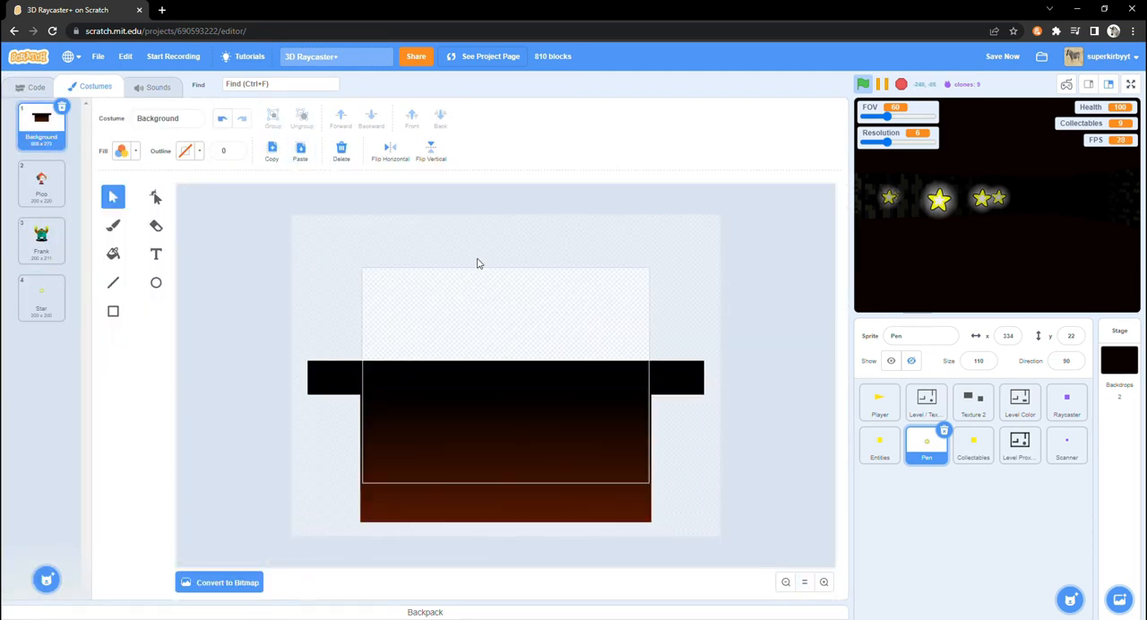
left_click(36, 86)
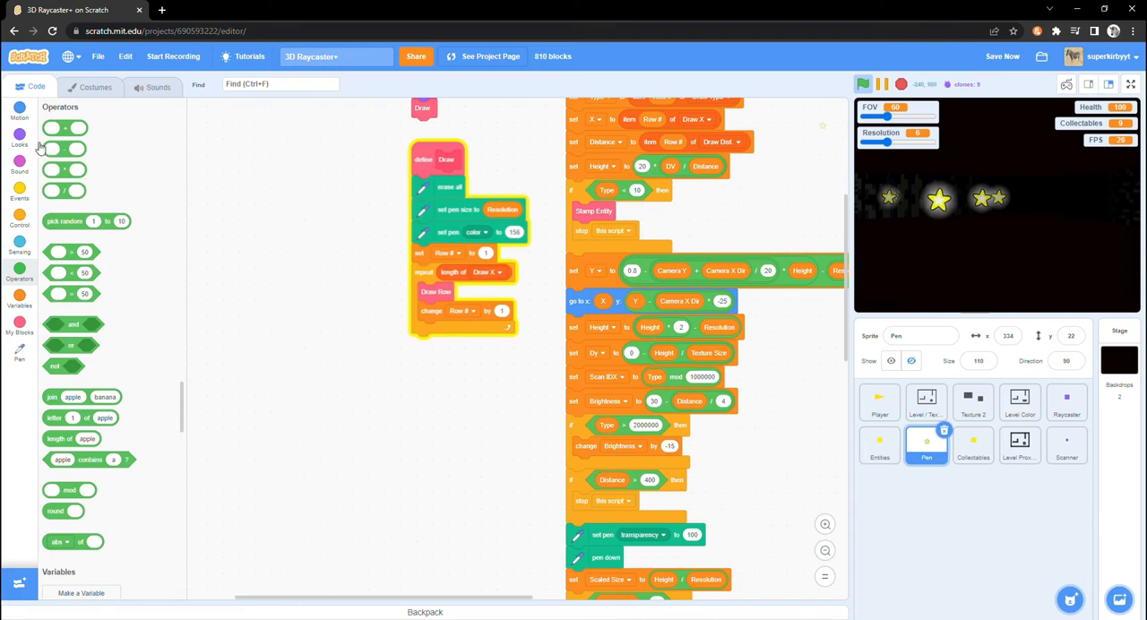
- After erase all in Draw, switch to Star, set size 100%, and switch to Background
left_click(19, 135)
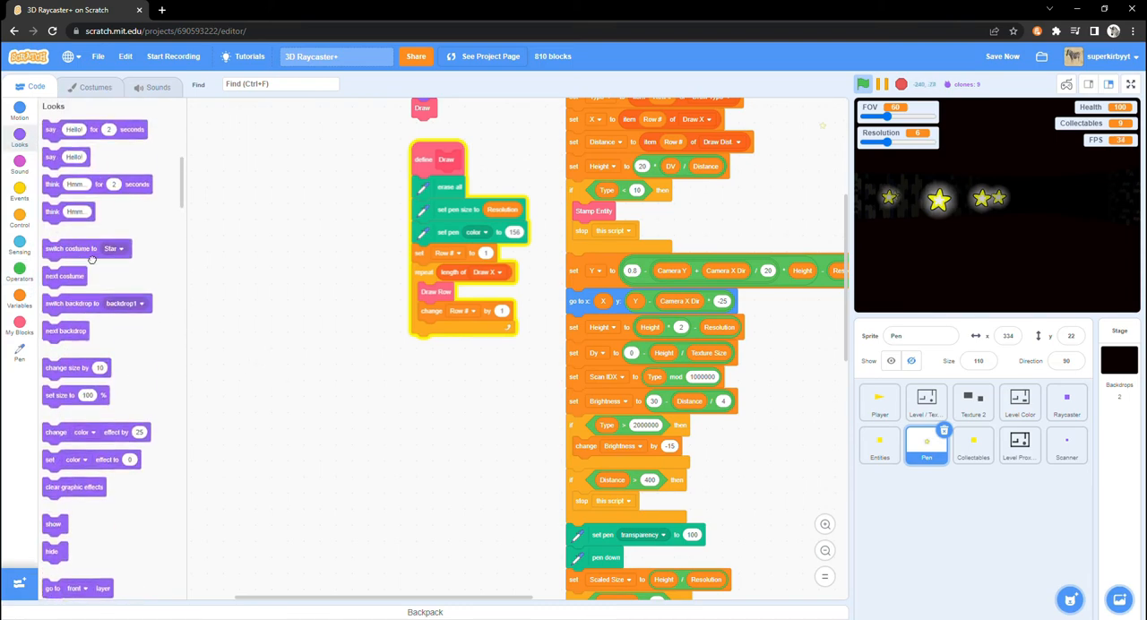
left_click_drag(87, 248, 263, 238)
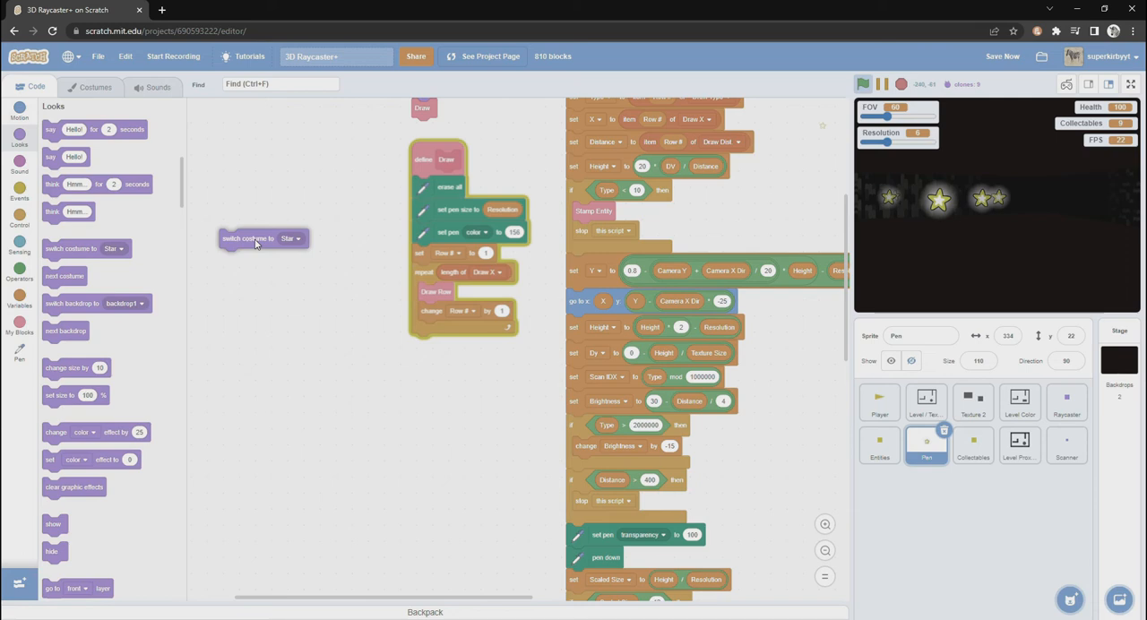
left_click_drag(263, 238, 303, 223)
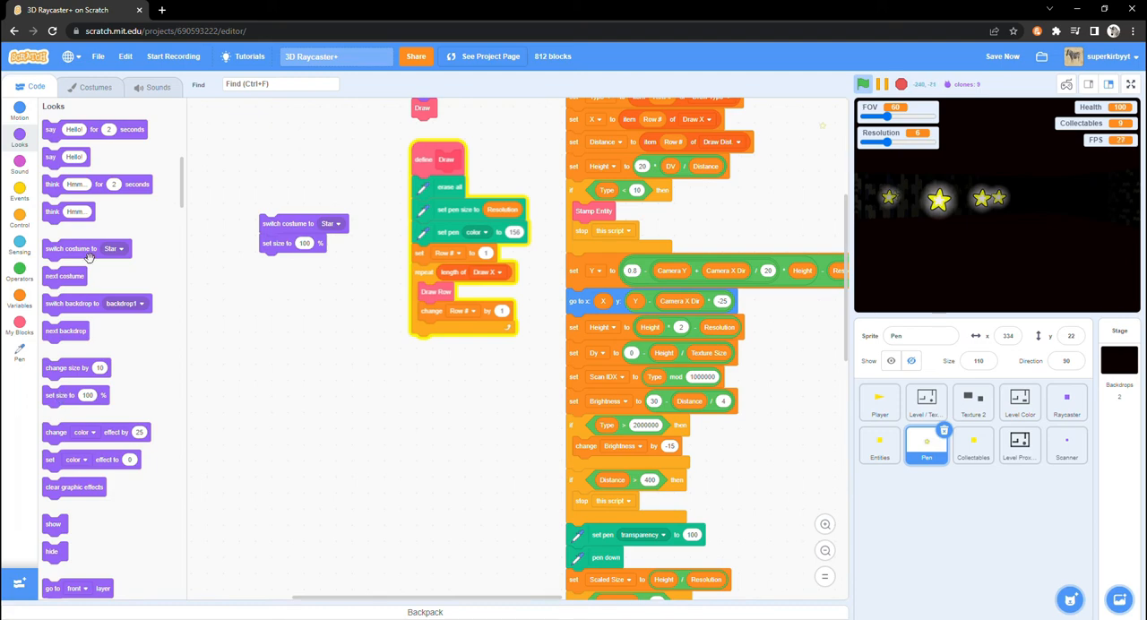
left_click_drag(85, 248, 304, 261)
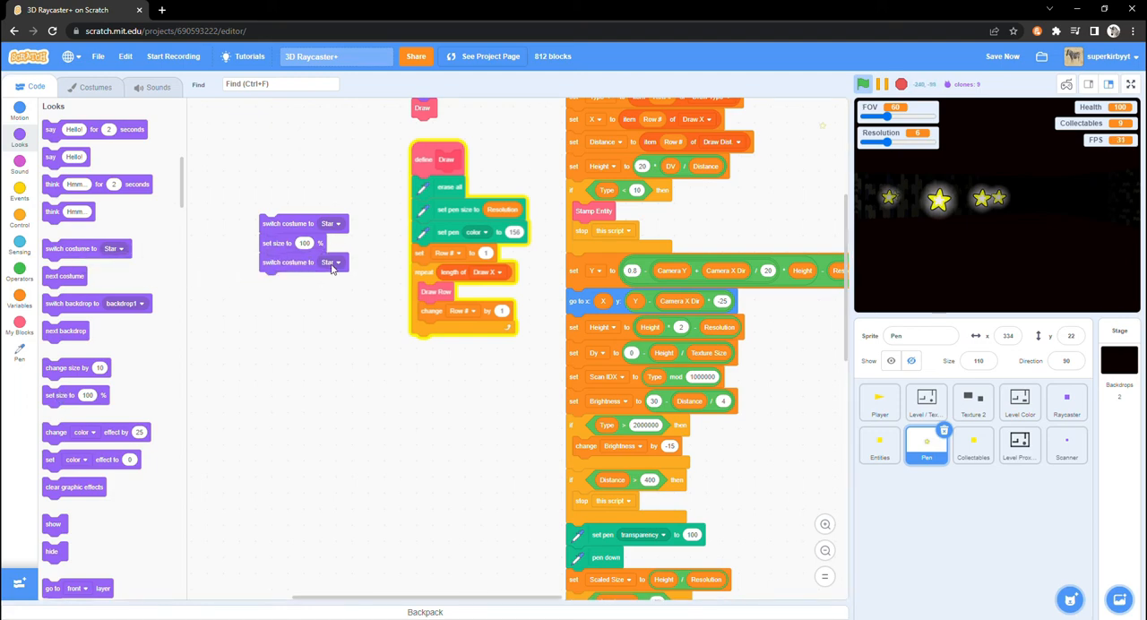
left_click(331, 262)
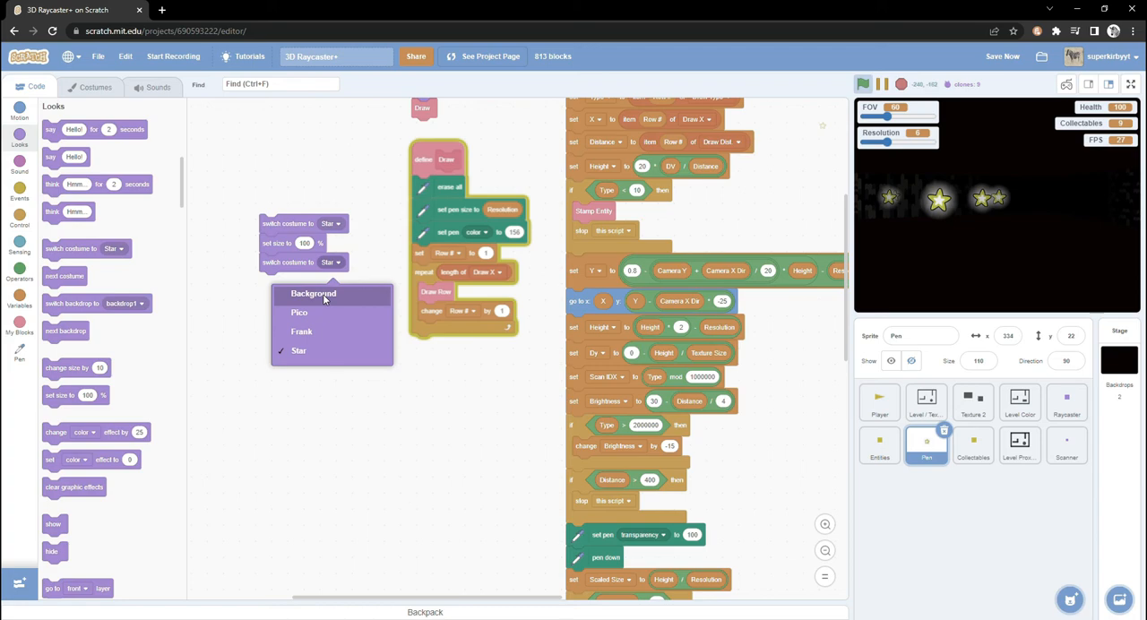
left_click(313, 294)
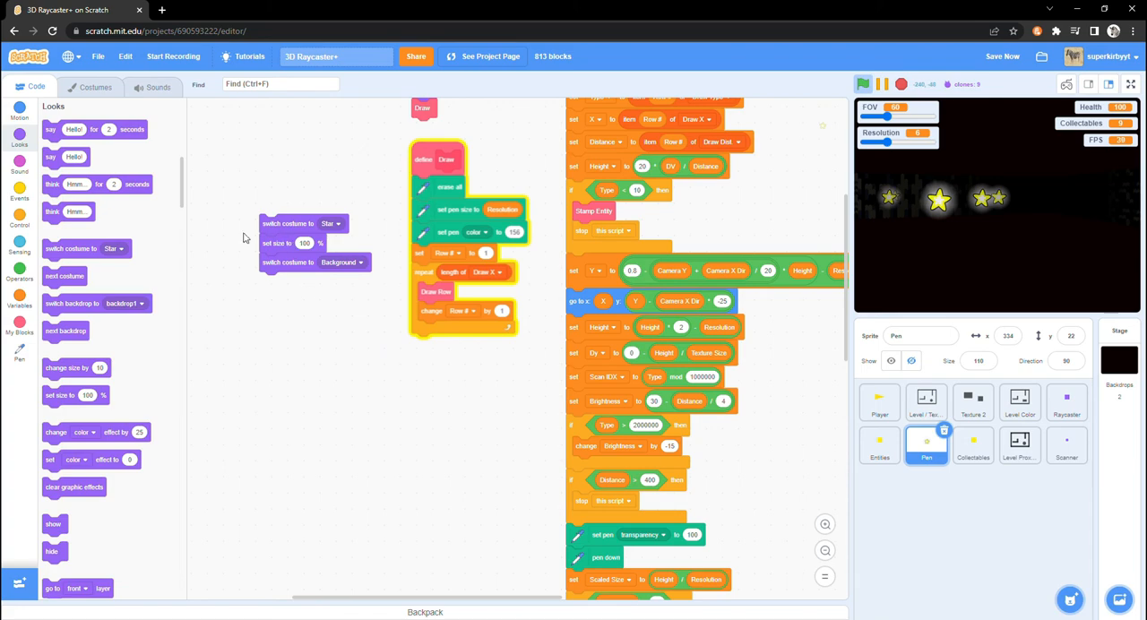
left_click(19, 331)
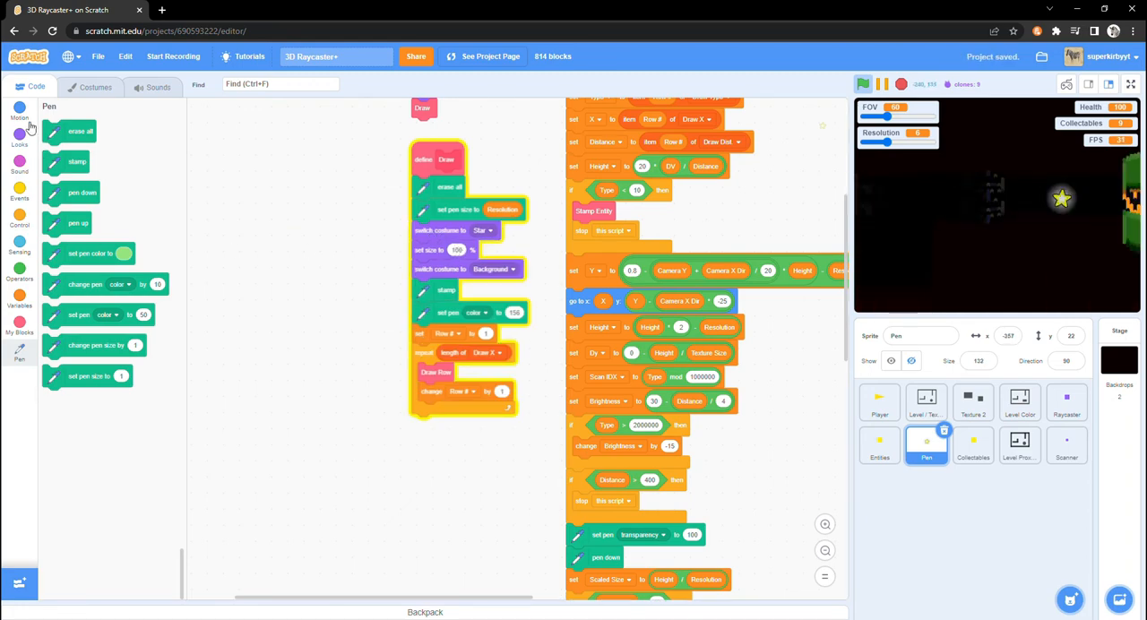
- Place the Background stamp at x 0 with y shifted by Camera X Dir
left_click(19, 111)
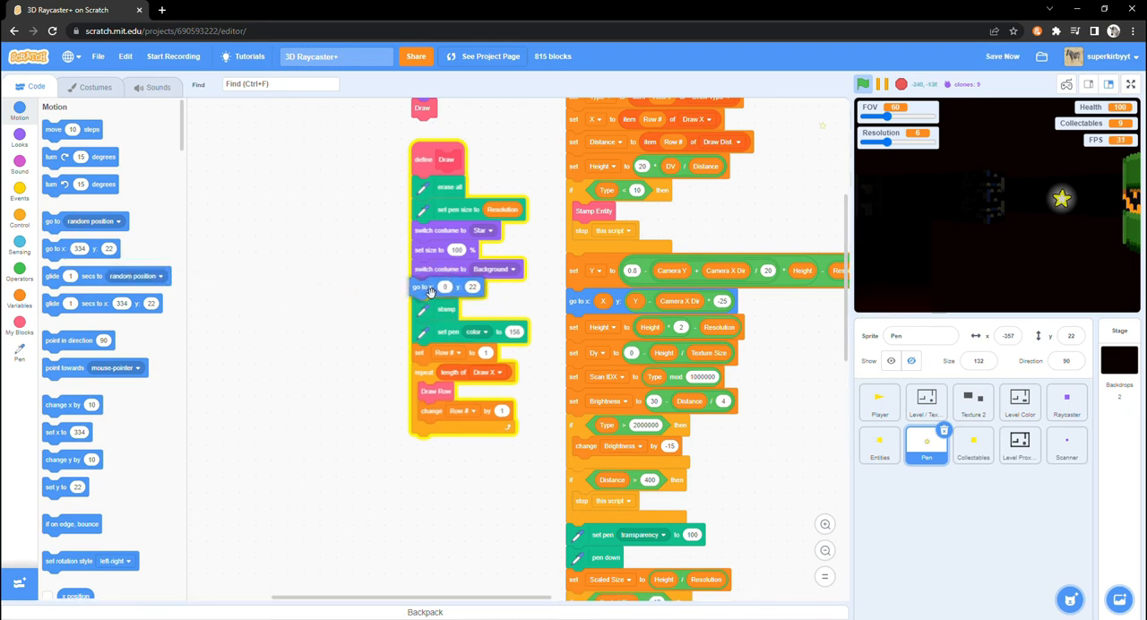
left_click(19, 143)
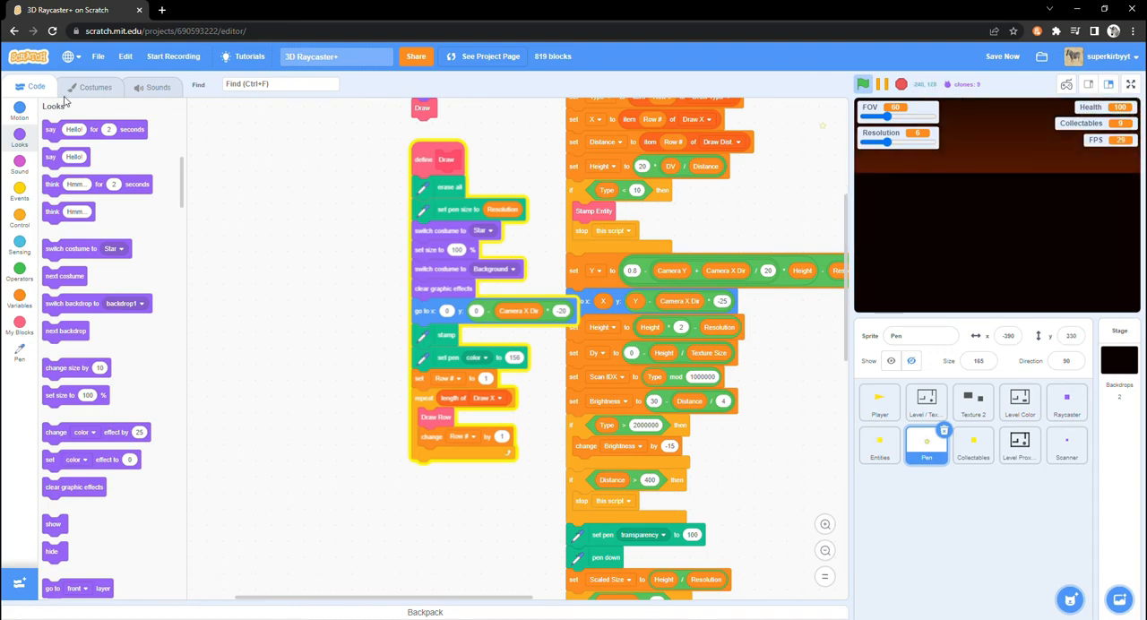
left_click(95, 87)
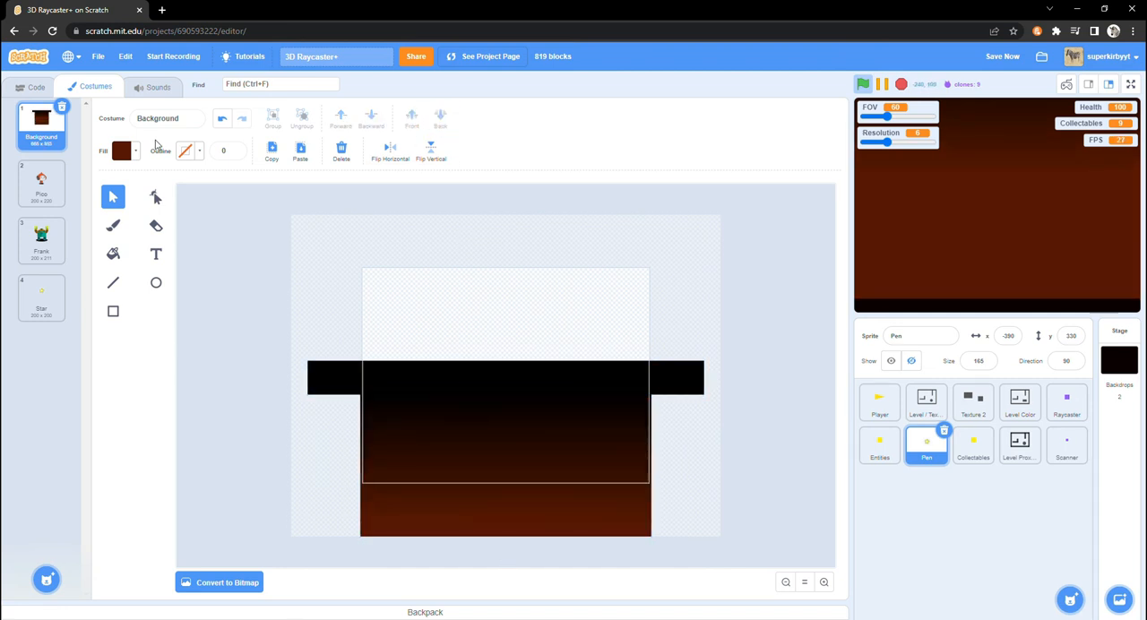
- Return from the Background costume to the Pen sprite's code
left_click(36, 87)
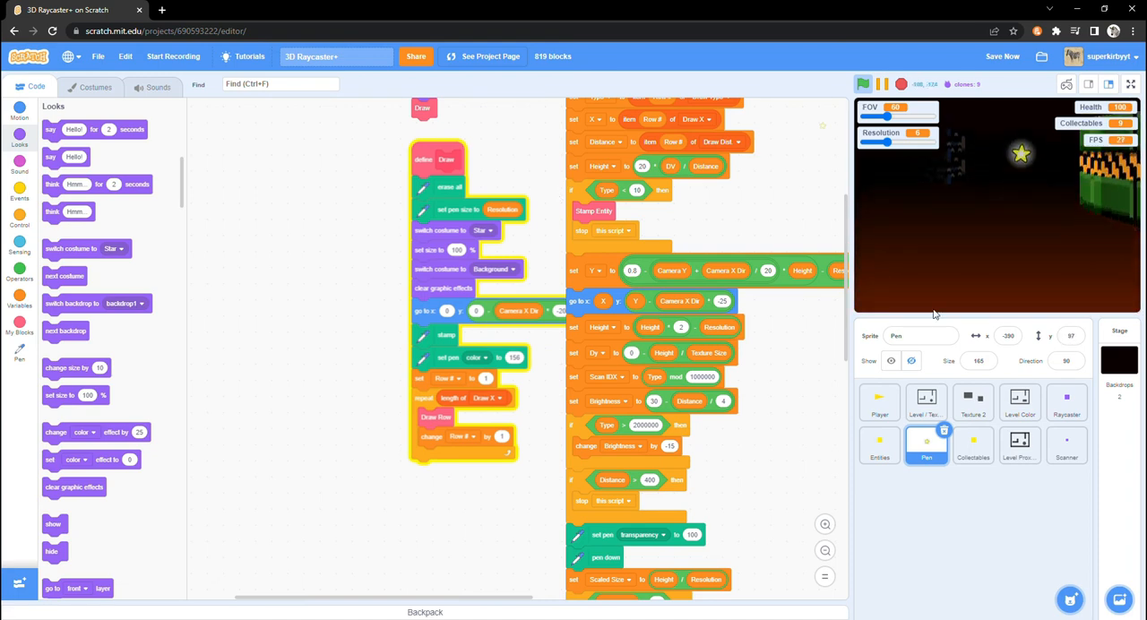
- In the Player script, clamp Camera X Dir to at most 10 and at least -15
left_click(880, 402)
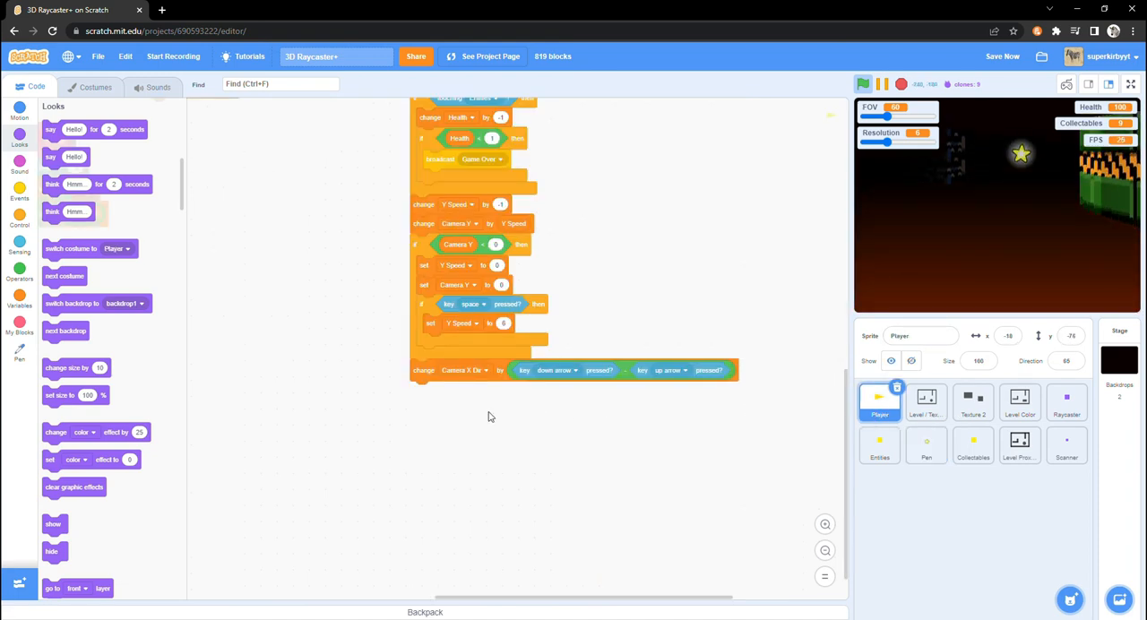
left_click(20, 220)
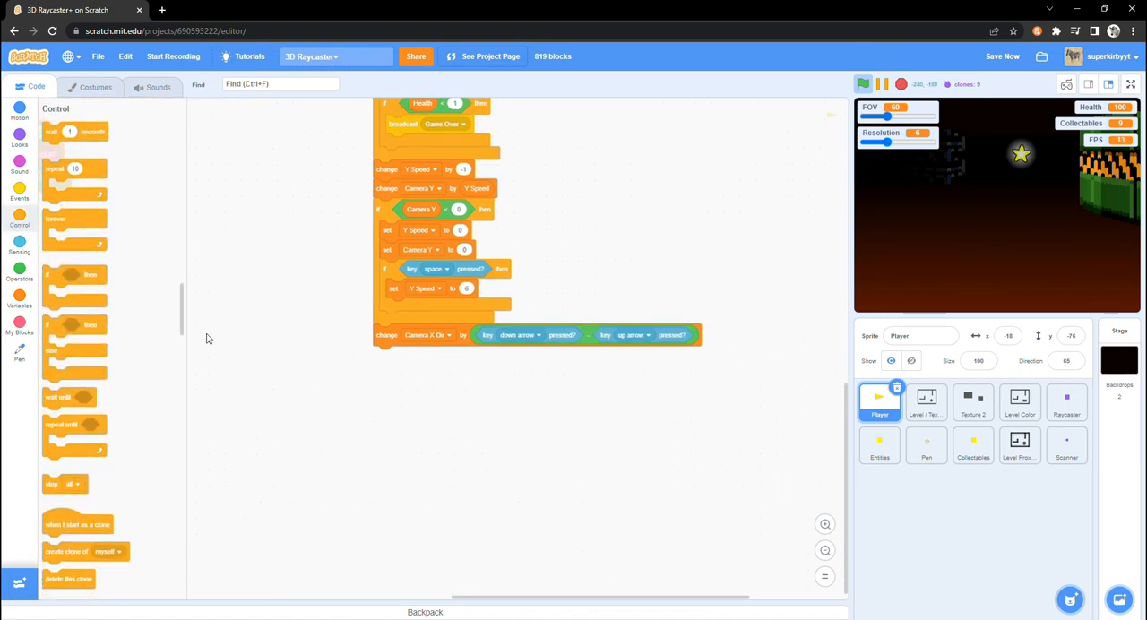
left_click(19, 273)
type("ca")
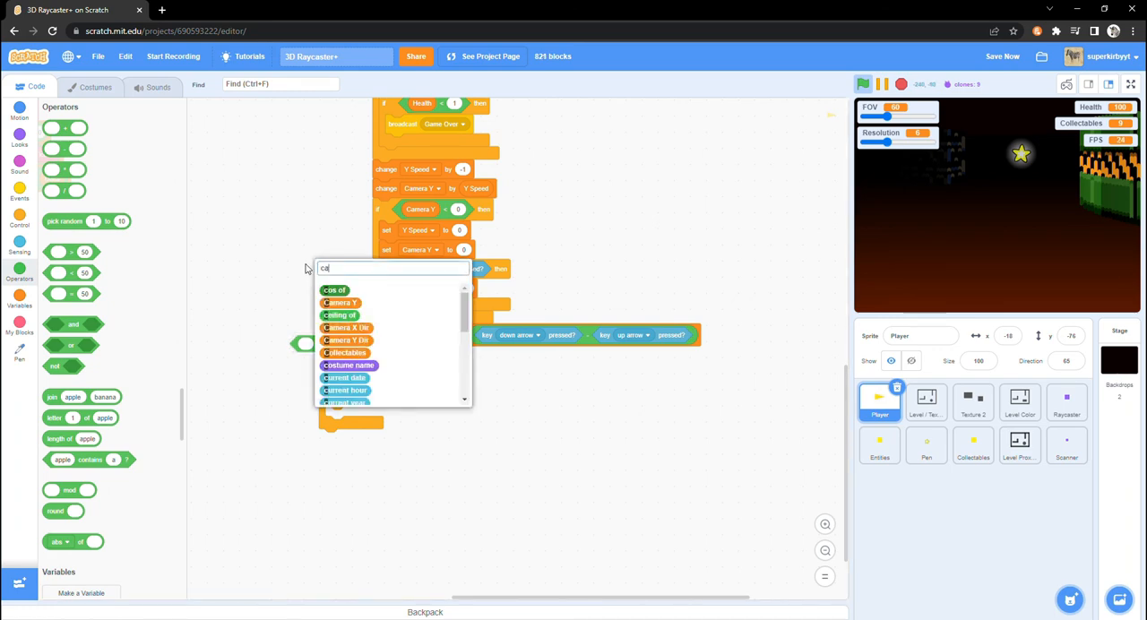
left_click(346, 327)
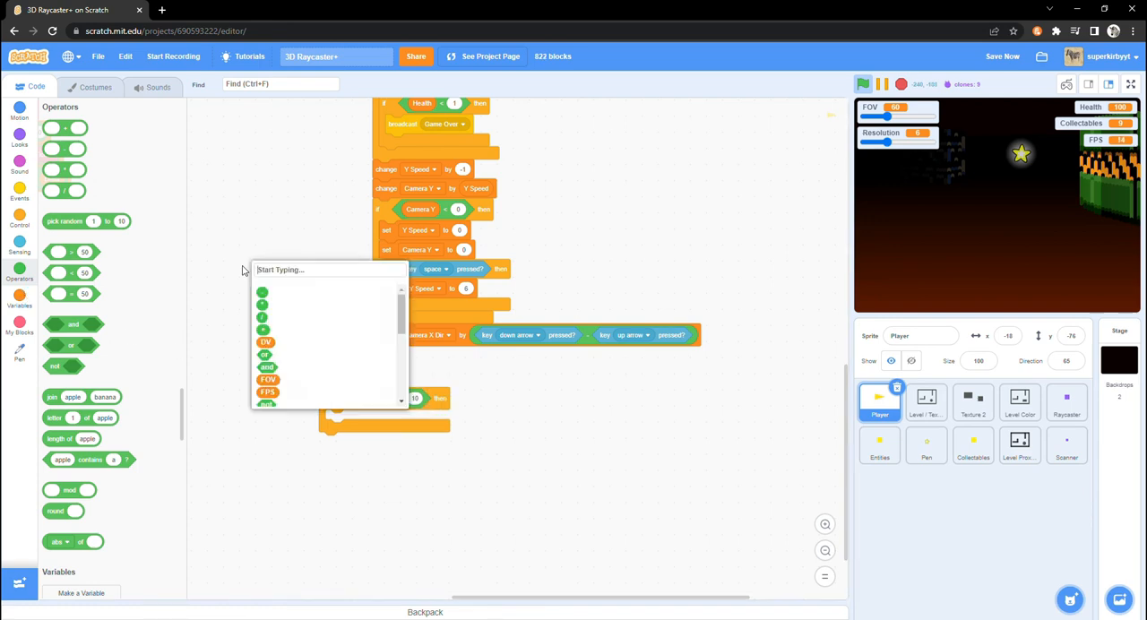
type("set came")
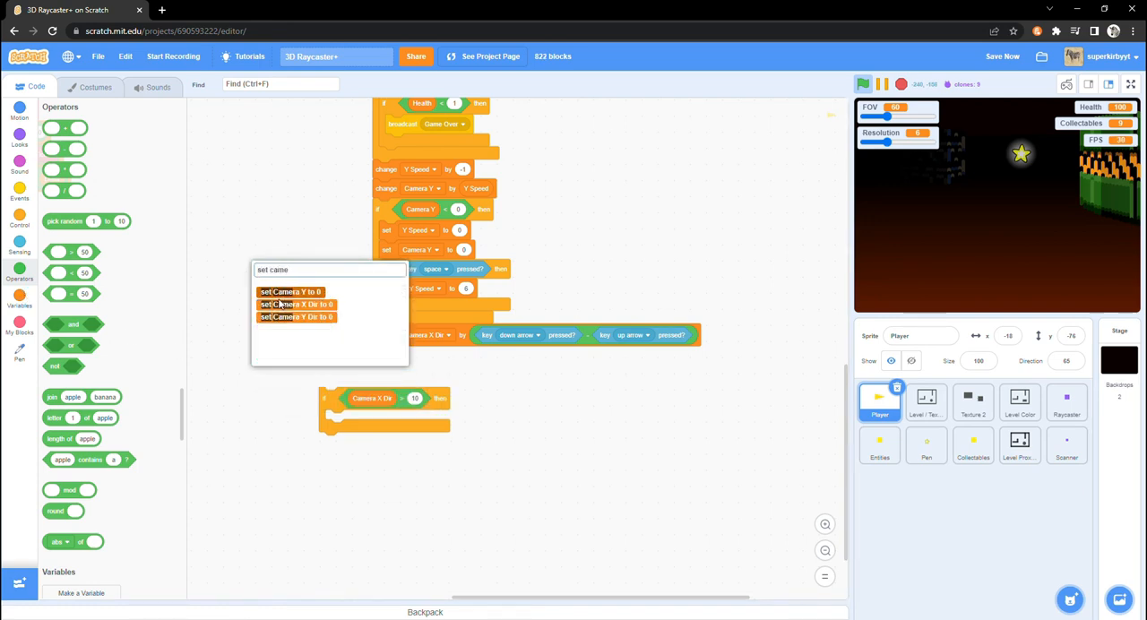
left_click(297, 304)
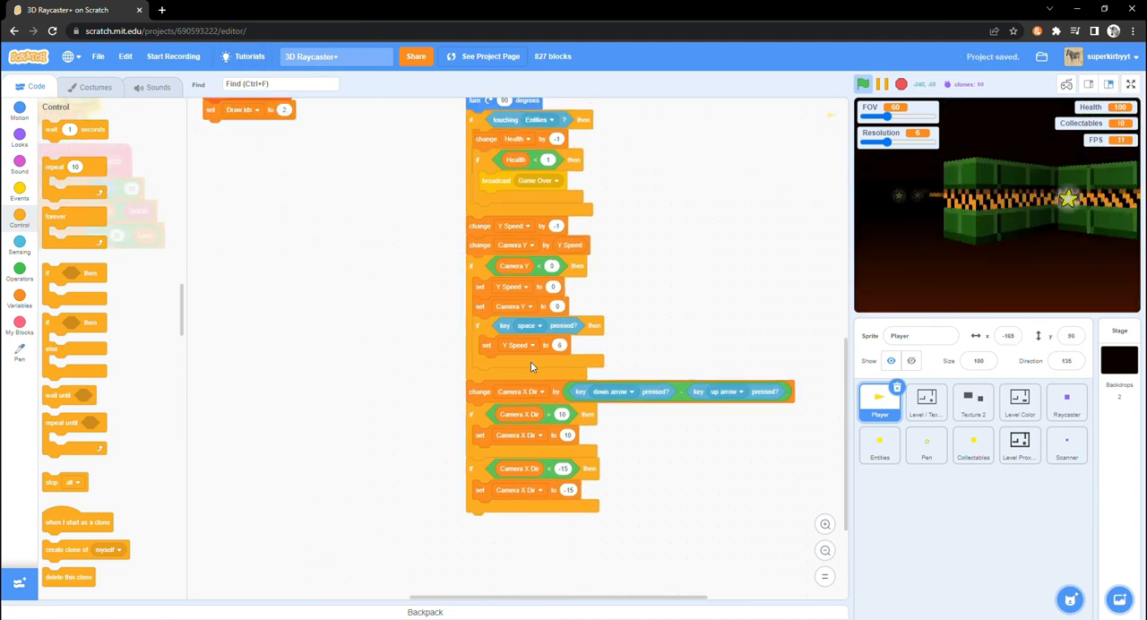
- Set Camera X Dir to 0 at game start and run the raycaster full screen
left_click(19, 269)
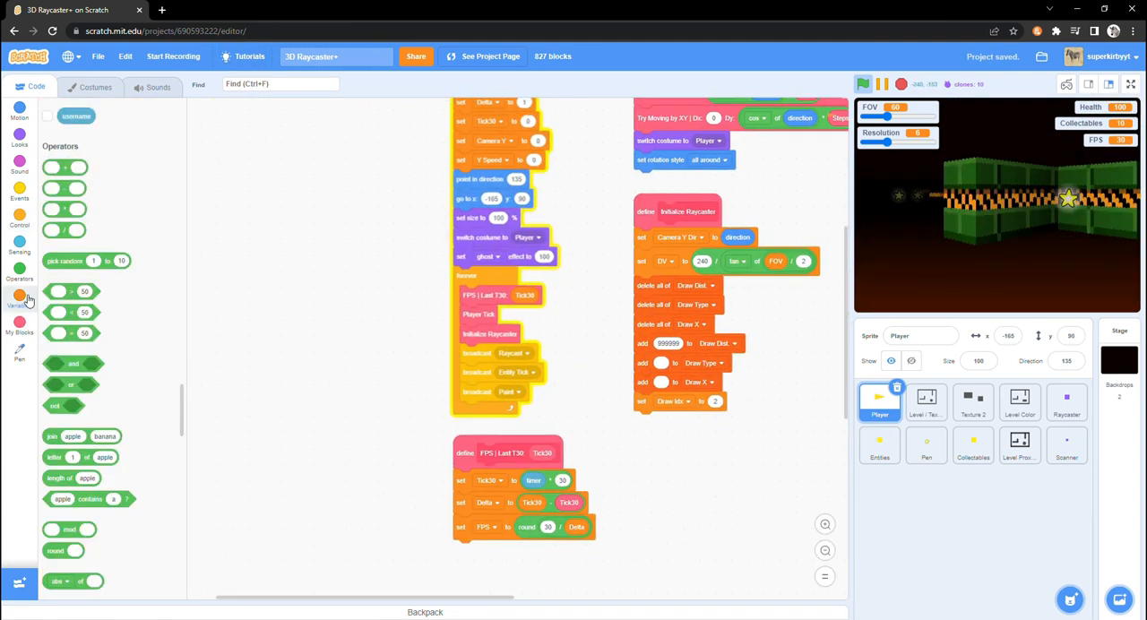
left_click(20, 301)
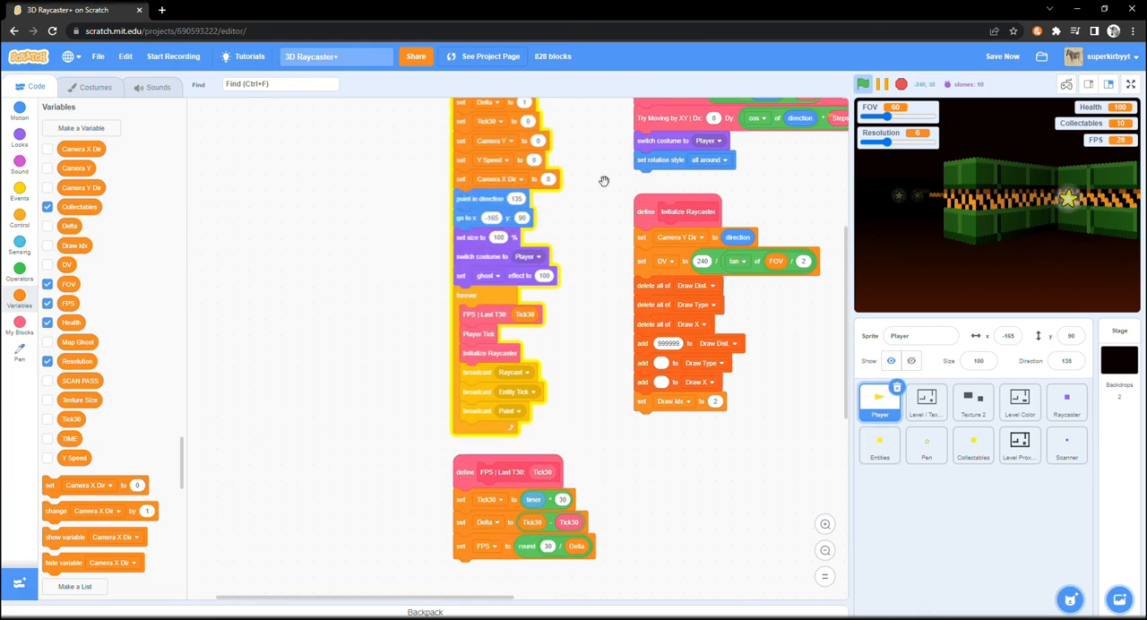
left_click(1131, 84)
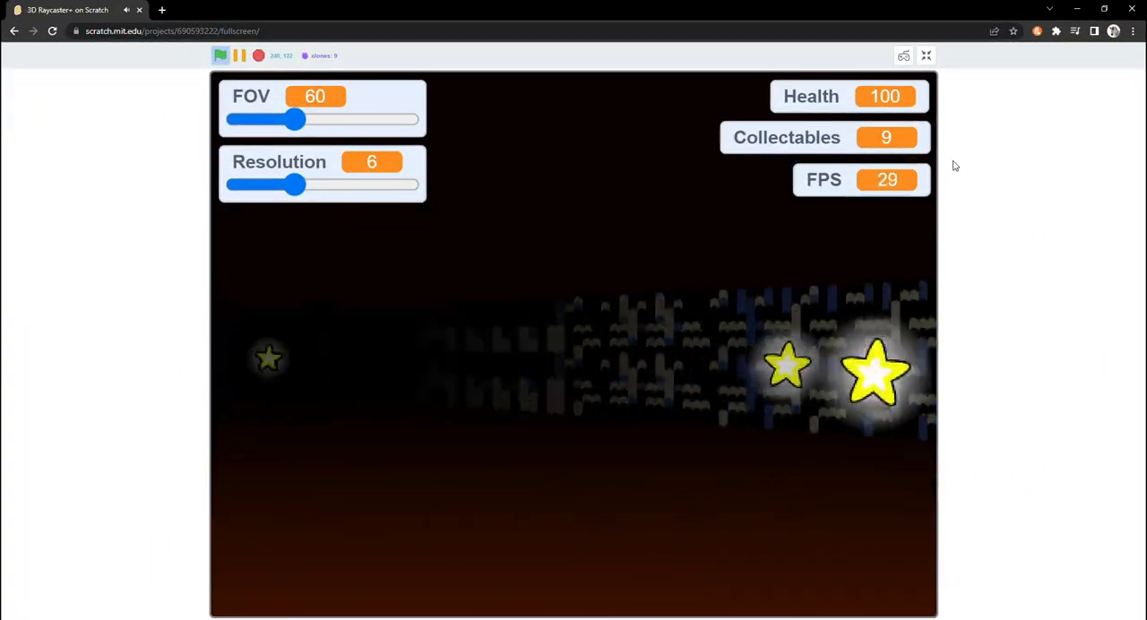